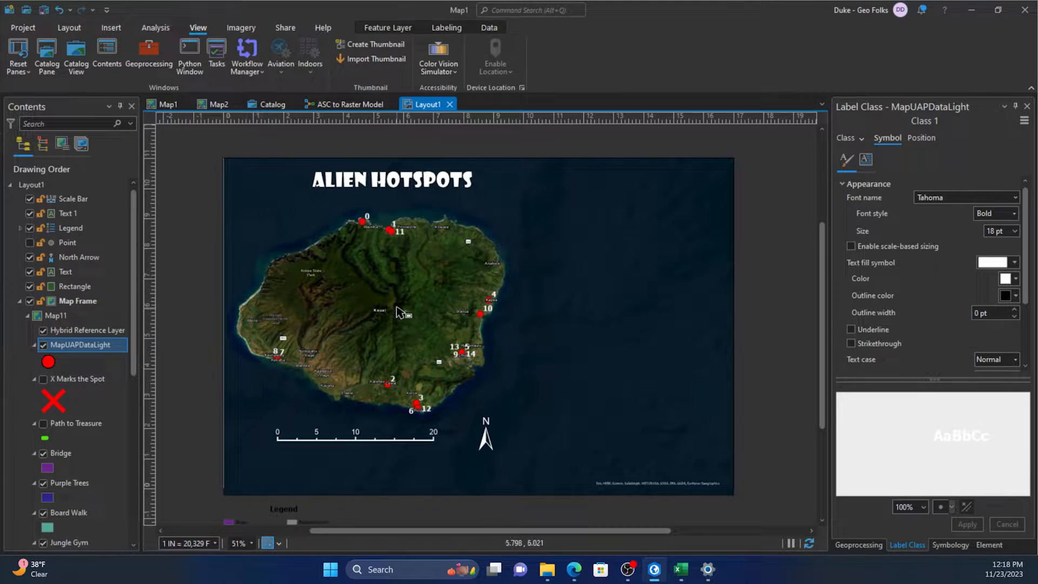
mouse_move(545, 410)
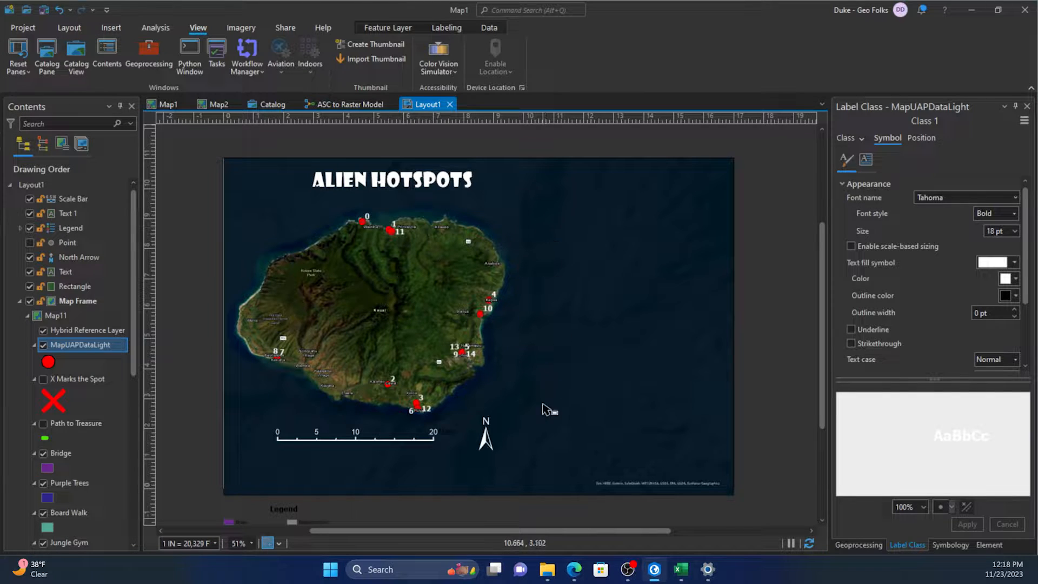
mouse_move(579, 395)
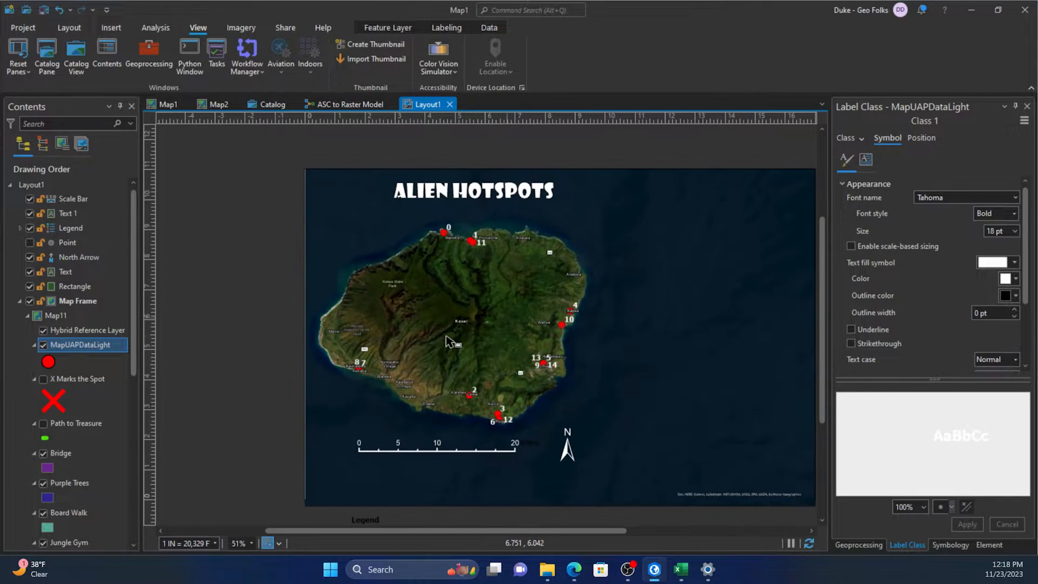
mouse_move(500, 347)
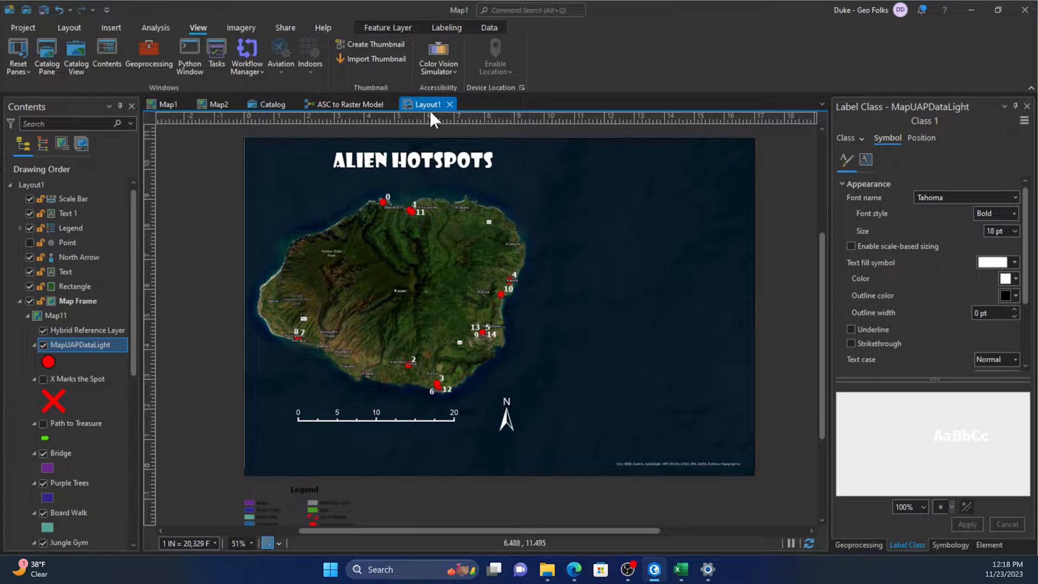
Add the 'Light Craft$' sheet from LightCraft.xlsx to Map11 as a standalone table
left_click(56, 316)
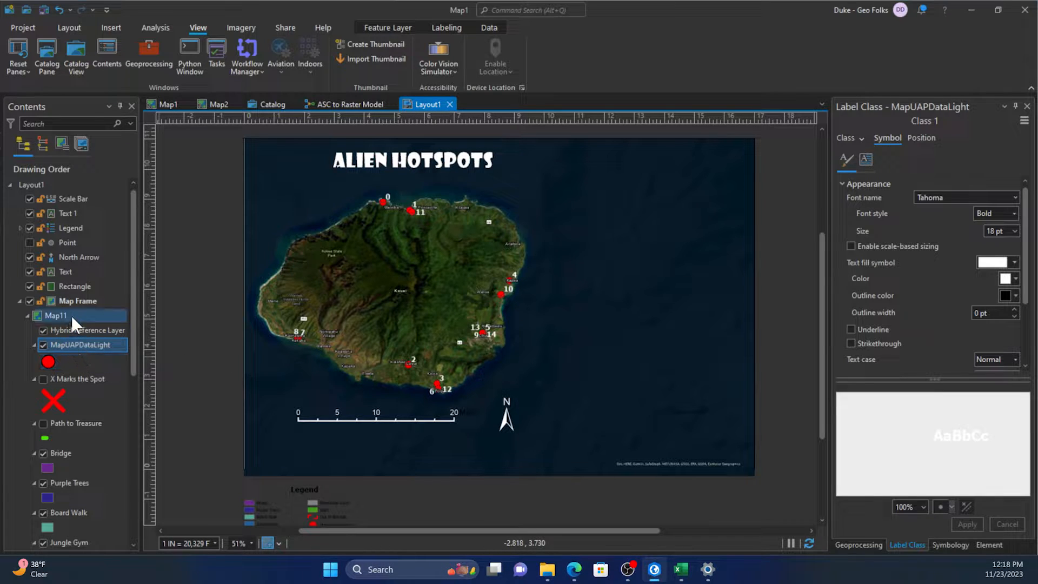
left_click(57, 315)
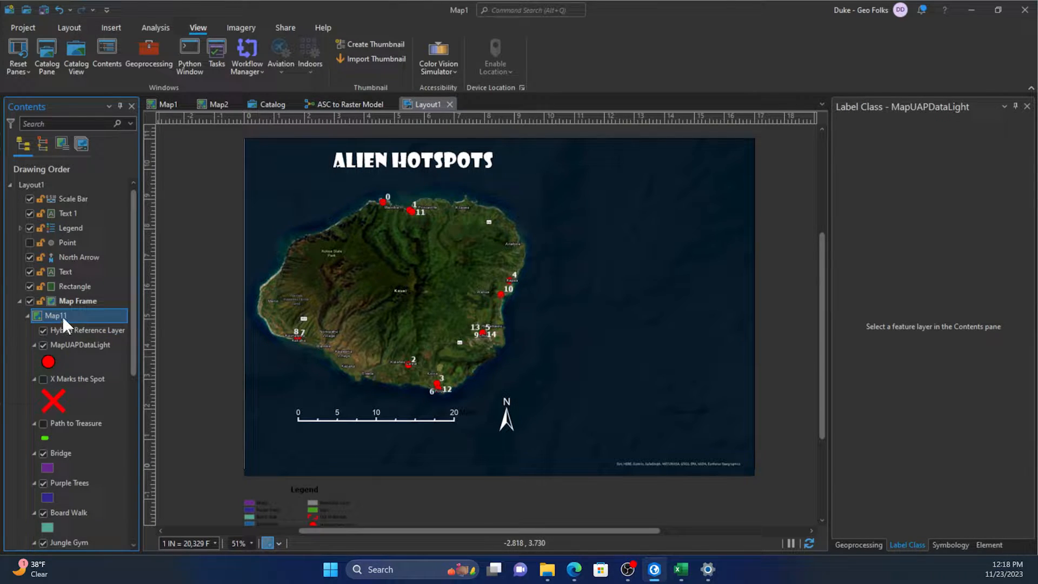
right_click(57, 315)
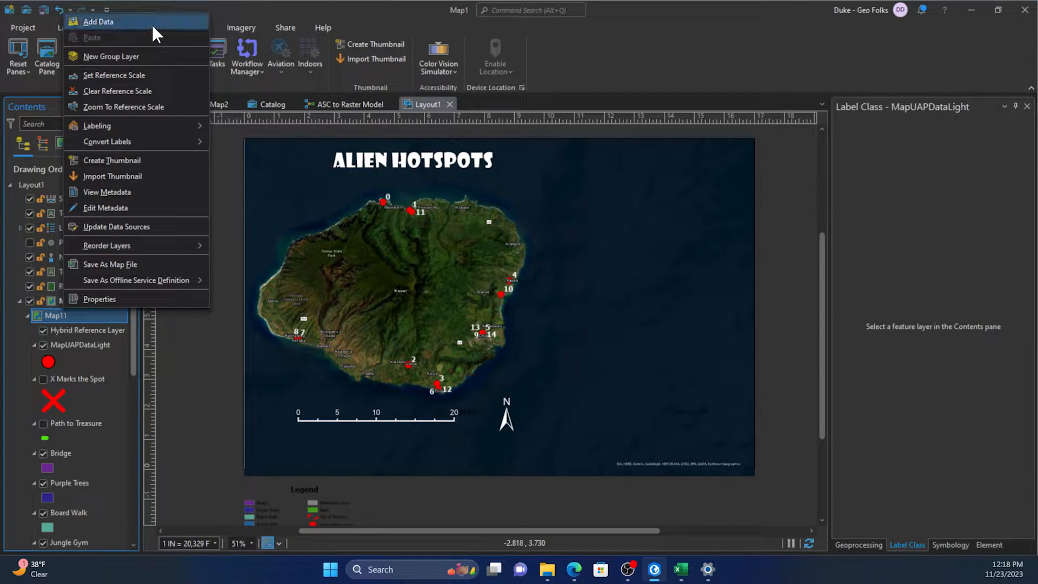
left_click(97, 21)
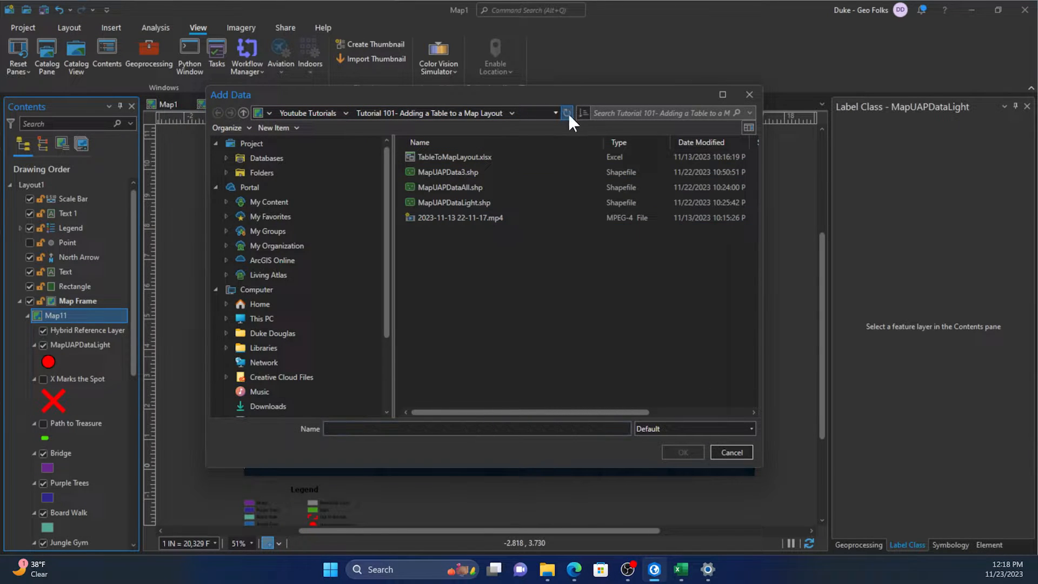
left_click(566, 113)
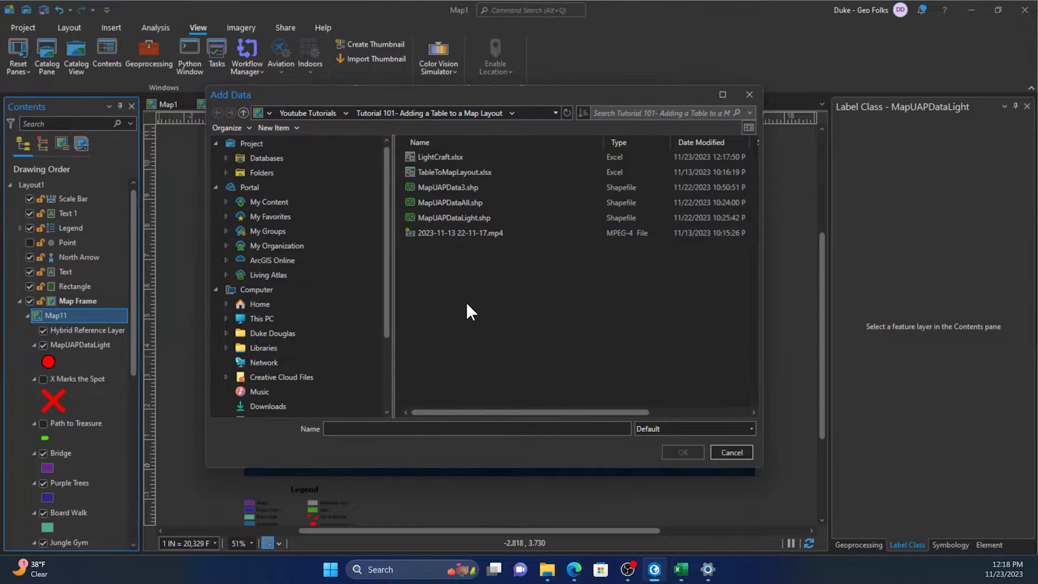
left_click(440, 157)
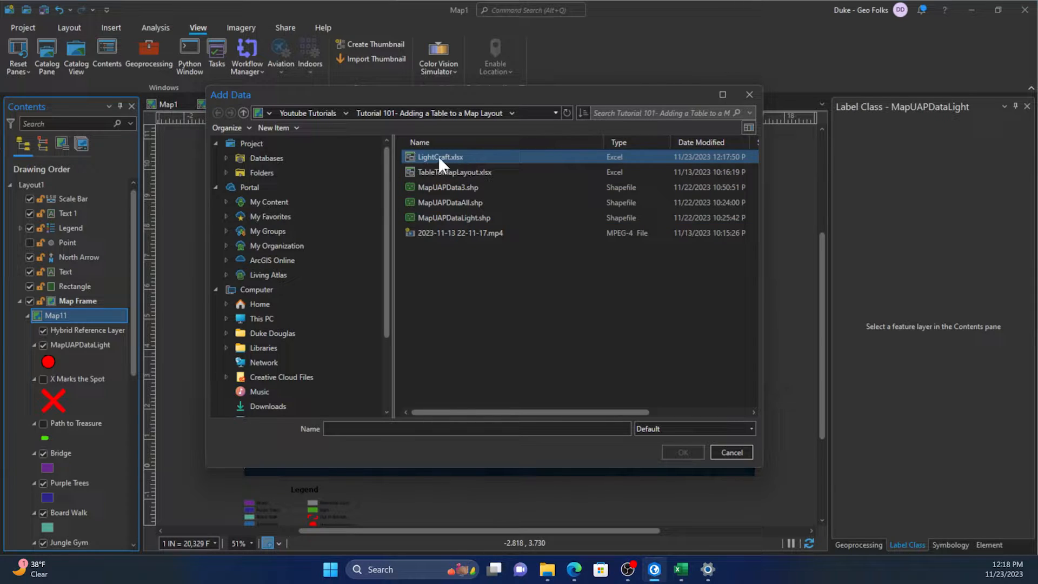
double_click(439, 157)
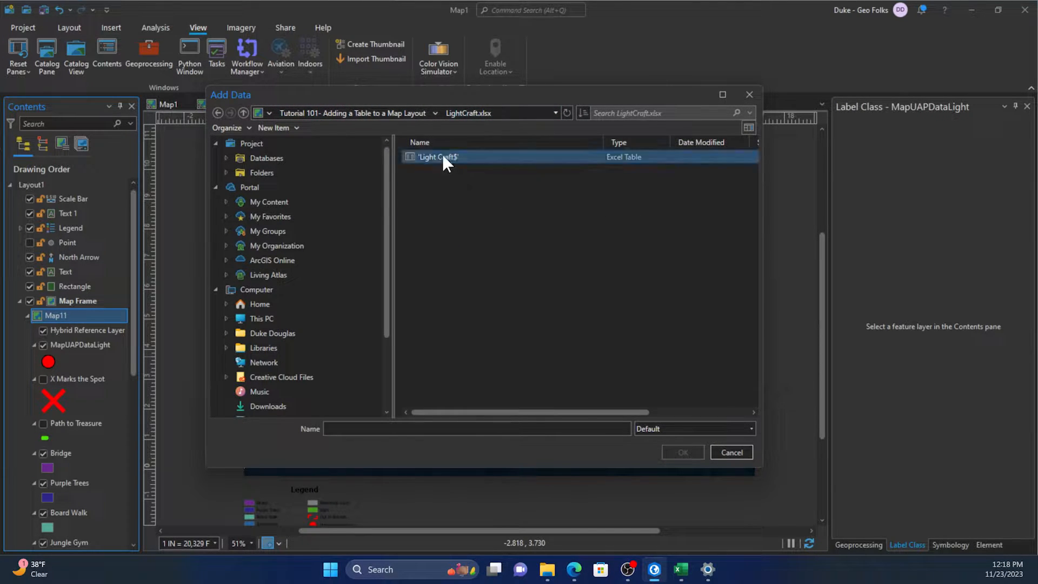
left_click(436, 157)
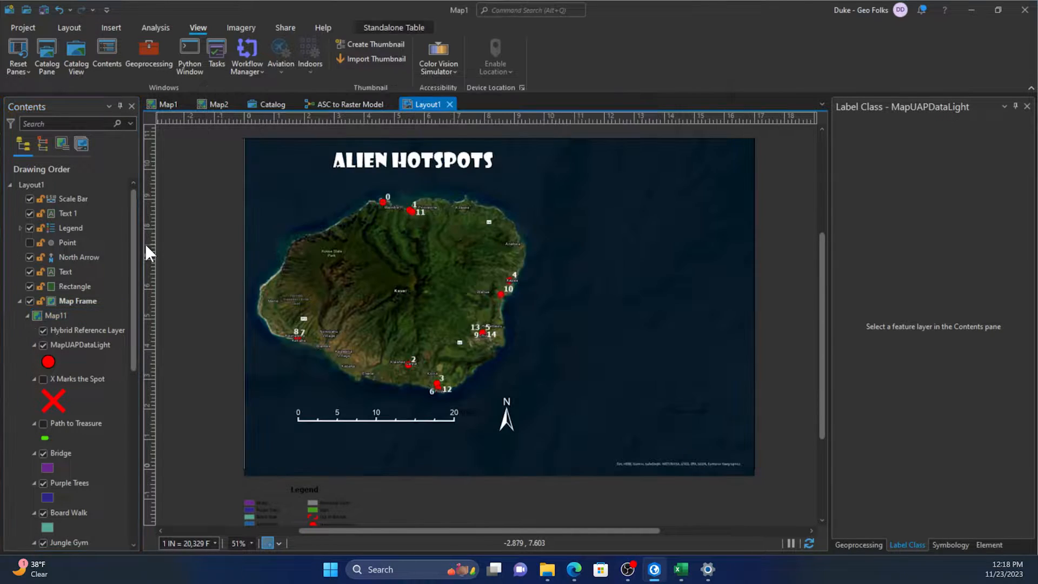
Insert a table frame for the Light Craft$ table beside Kauai on the Alien Hotspots layout
scroll("down", 3)
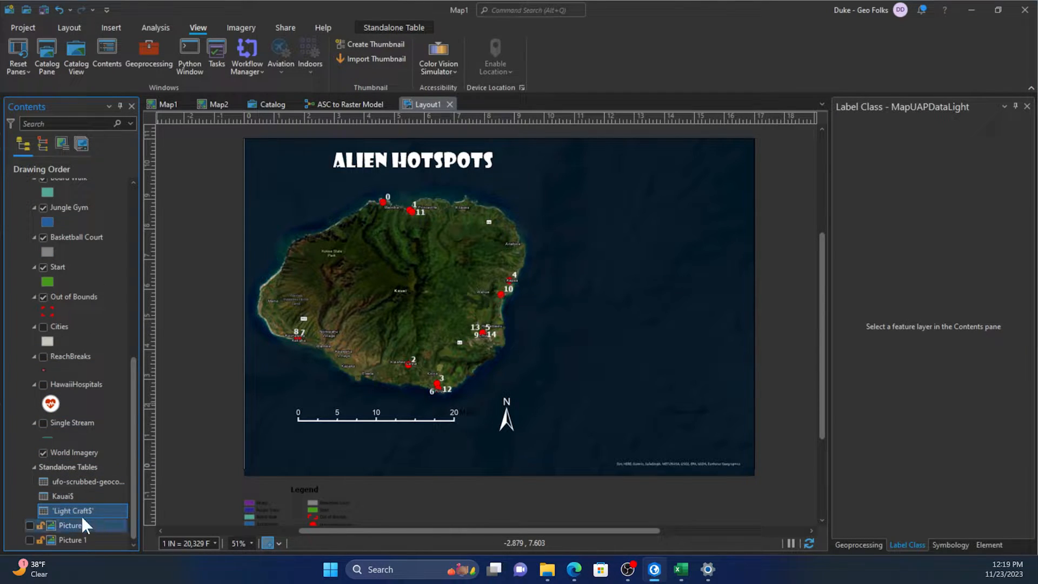
left_click(71, 510)
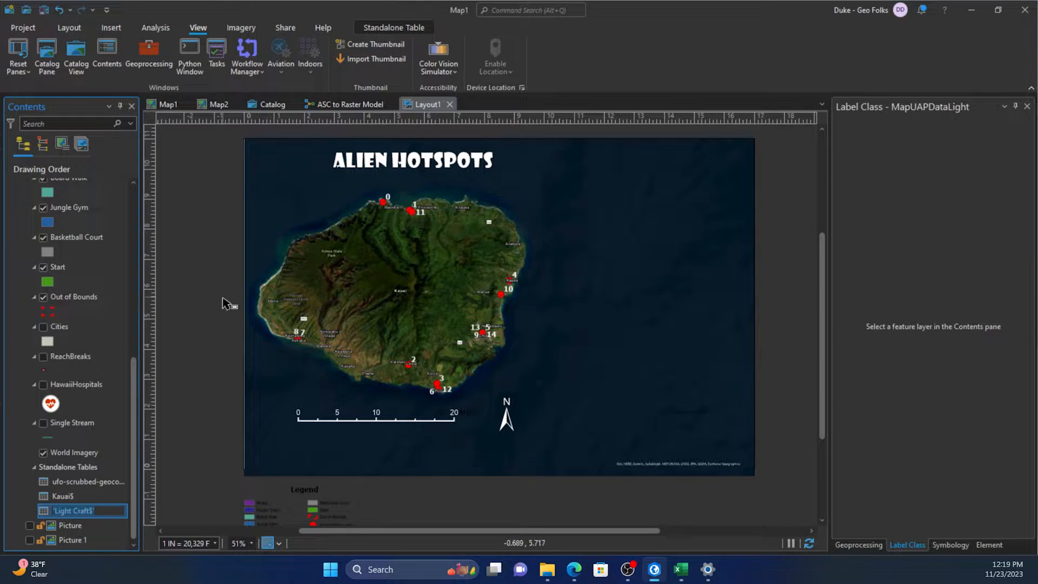
mouse_move(118, 523)
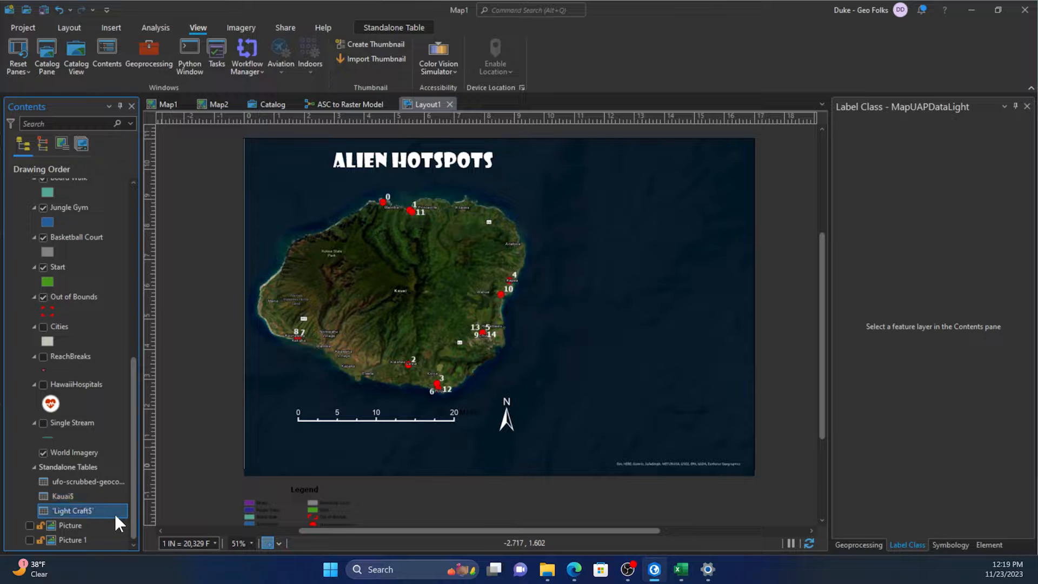
left_click(111, 27)
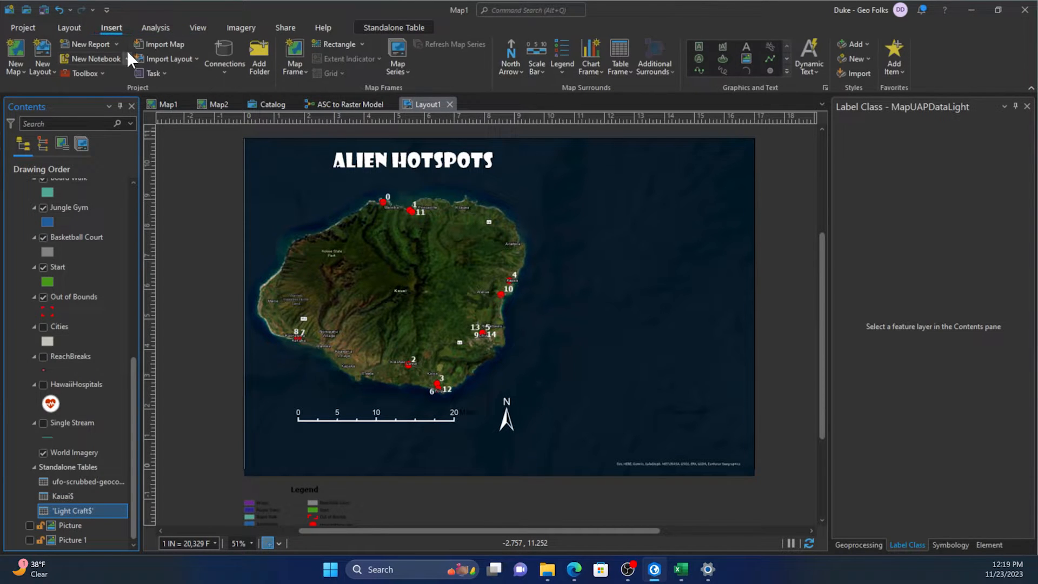
left_click(619, 56)
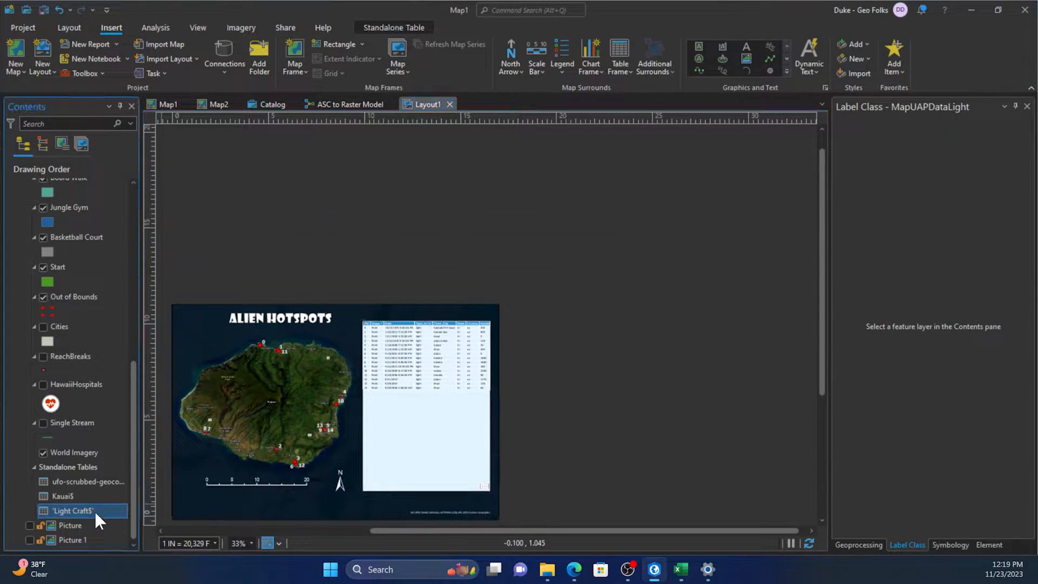
Open the Light Craft$ attribute table and scroll through its fifteen sighting records
right_click(71, 510)
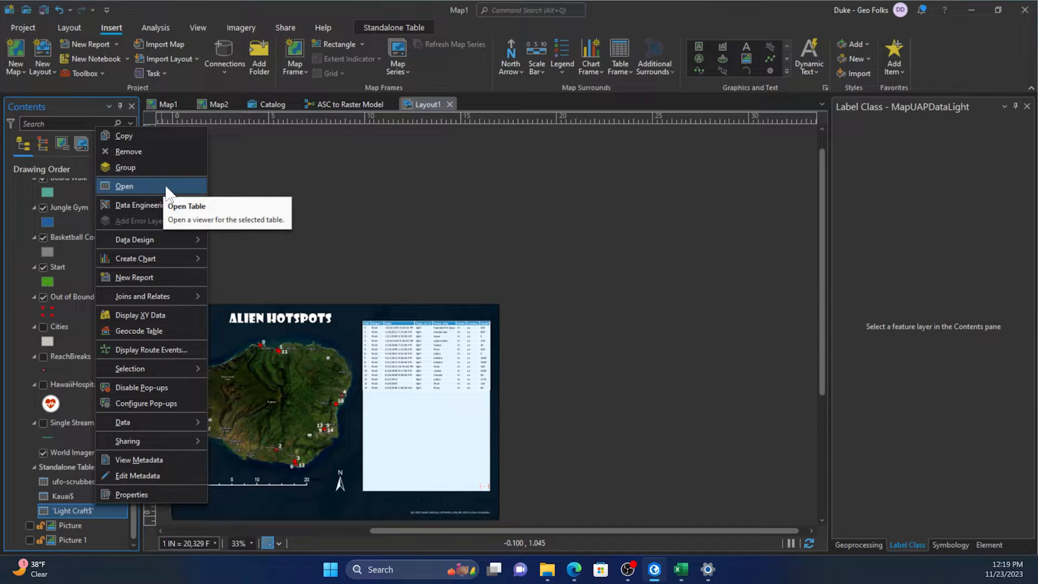
left_click(124, 185)
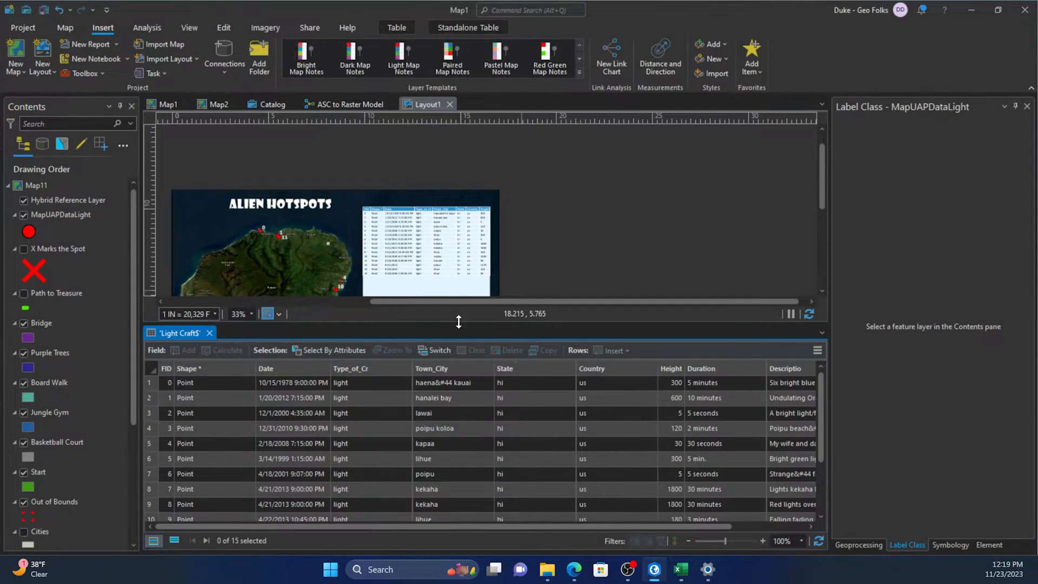
scroll("down", 3)
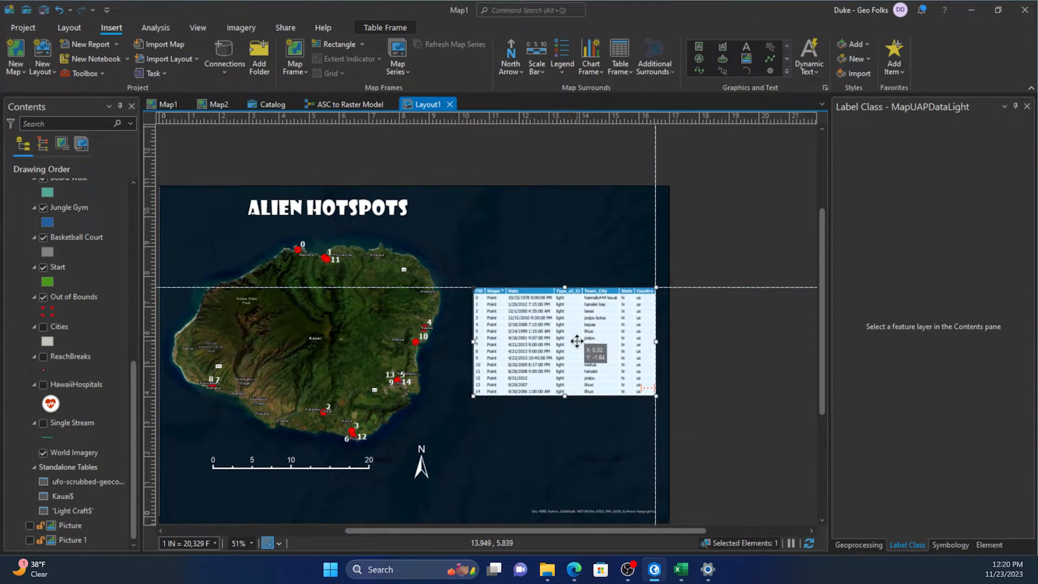
Show the table frame's Element pane Source settings, drawing all Light Craft$ rows unfiltered
right_click(576, 341)
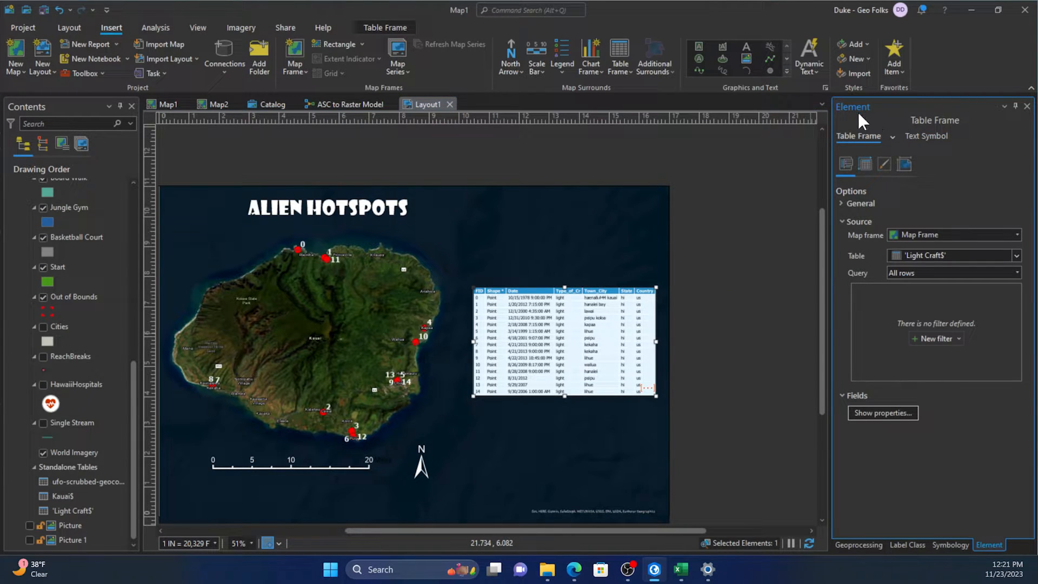
mouse_move(893, 133)
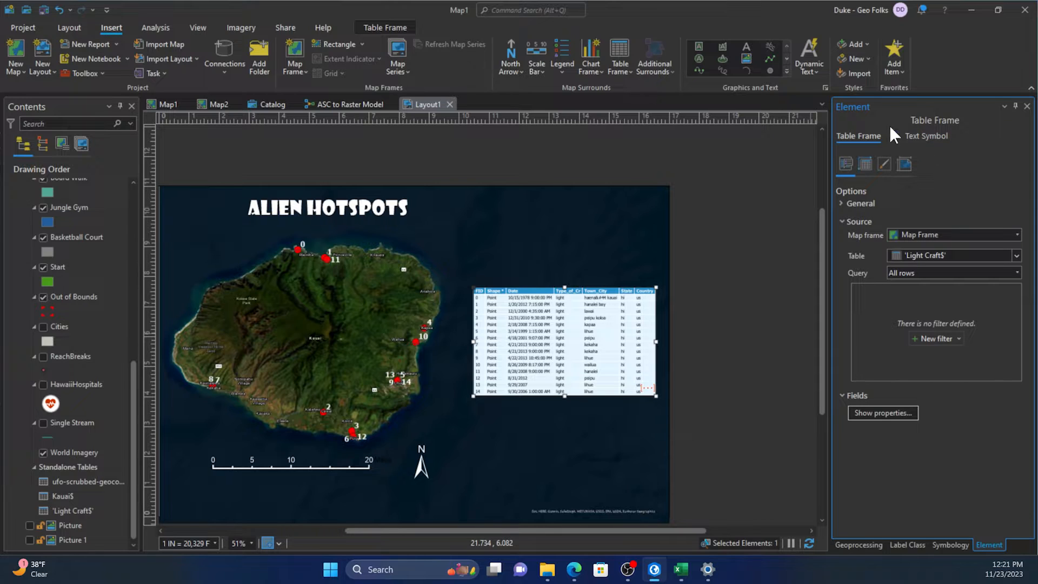
mouse_move(930, 186)
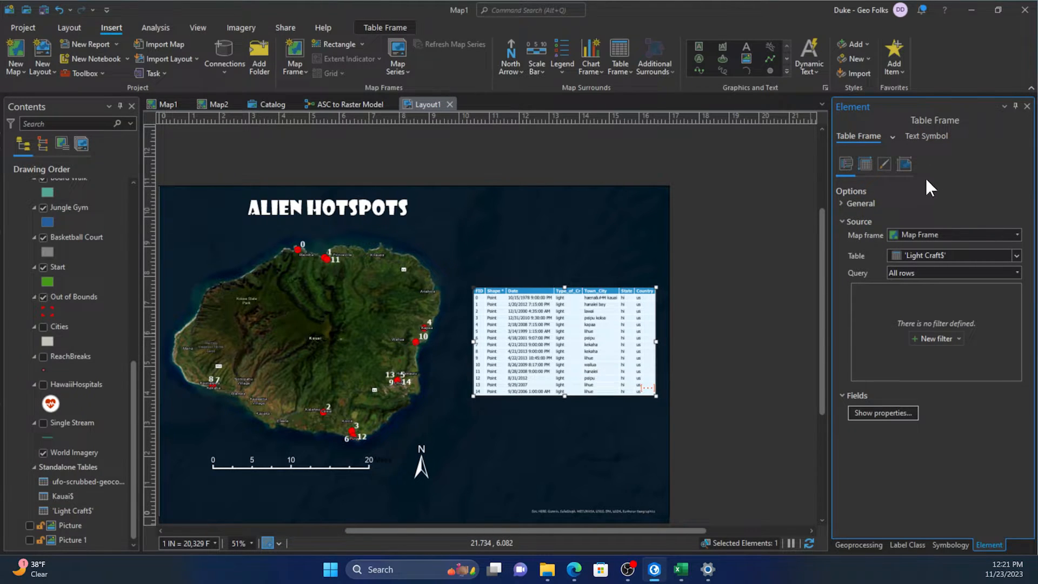
left_click(904, 163)
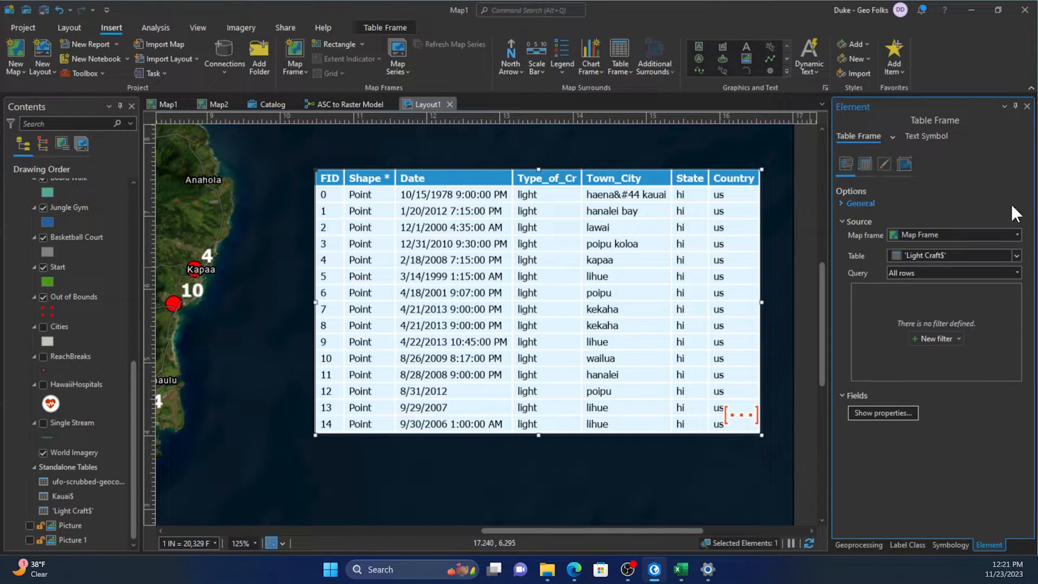
left_click(1018, 234)
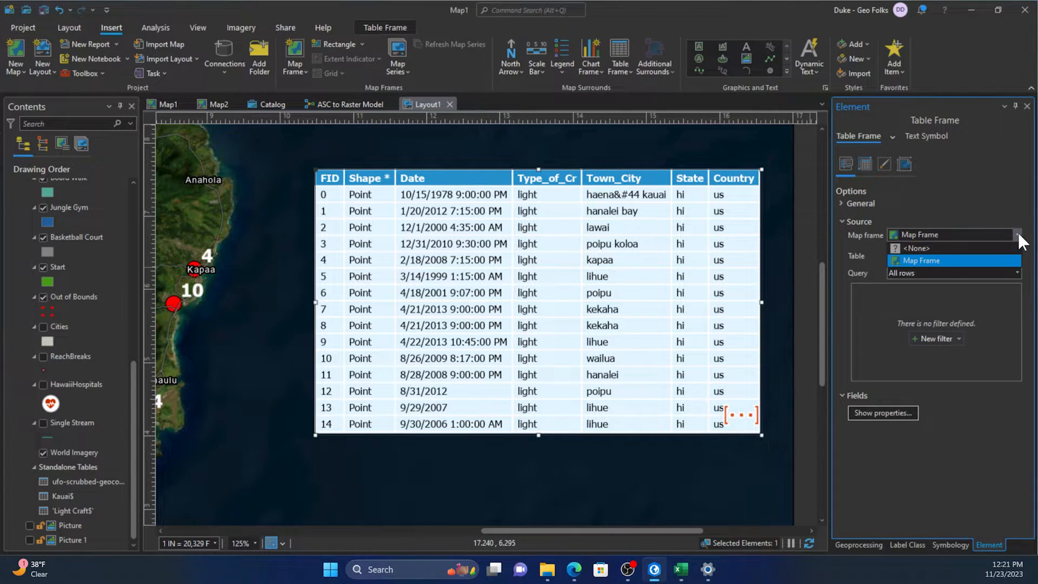
left_click(922, 260)
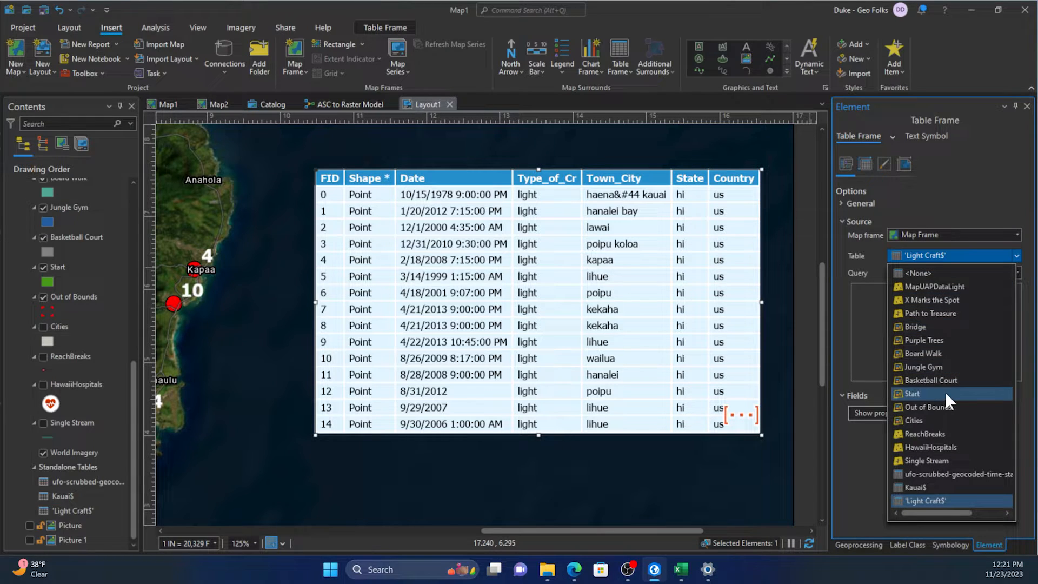
mouse_move(953, 505)
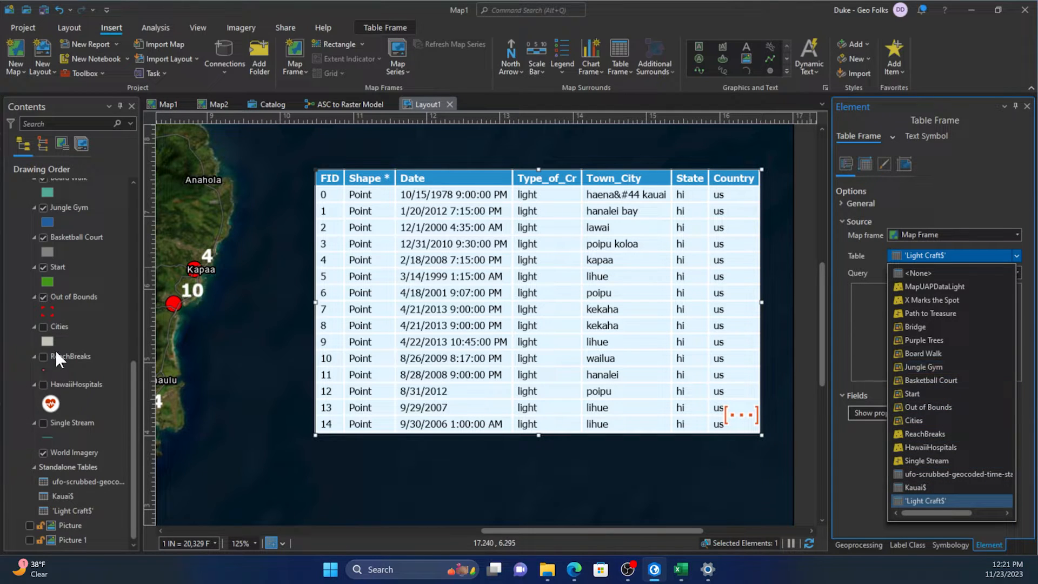
mouse_move(118, 292)
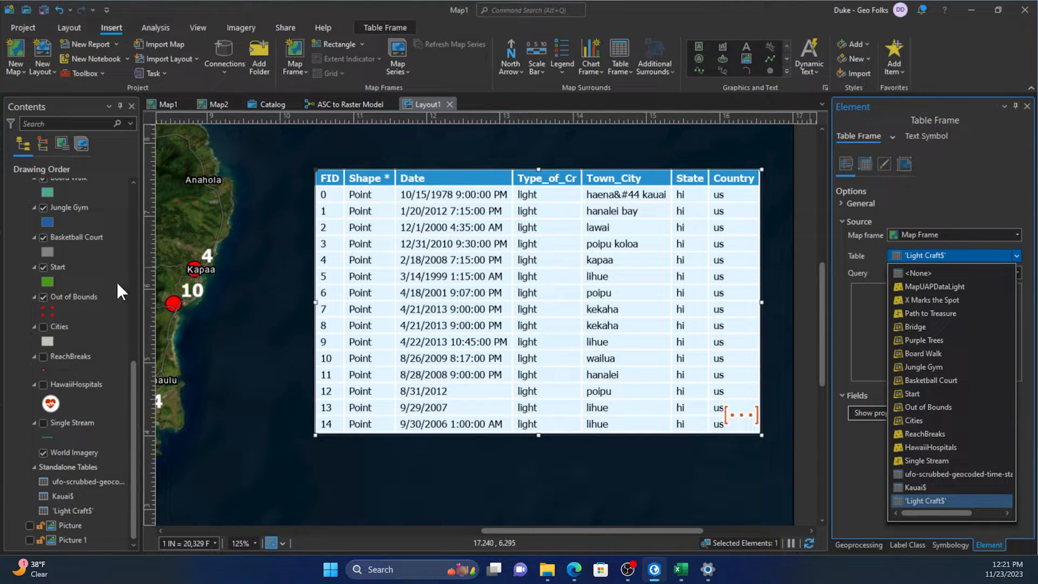
mouse_move(513, 313)
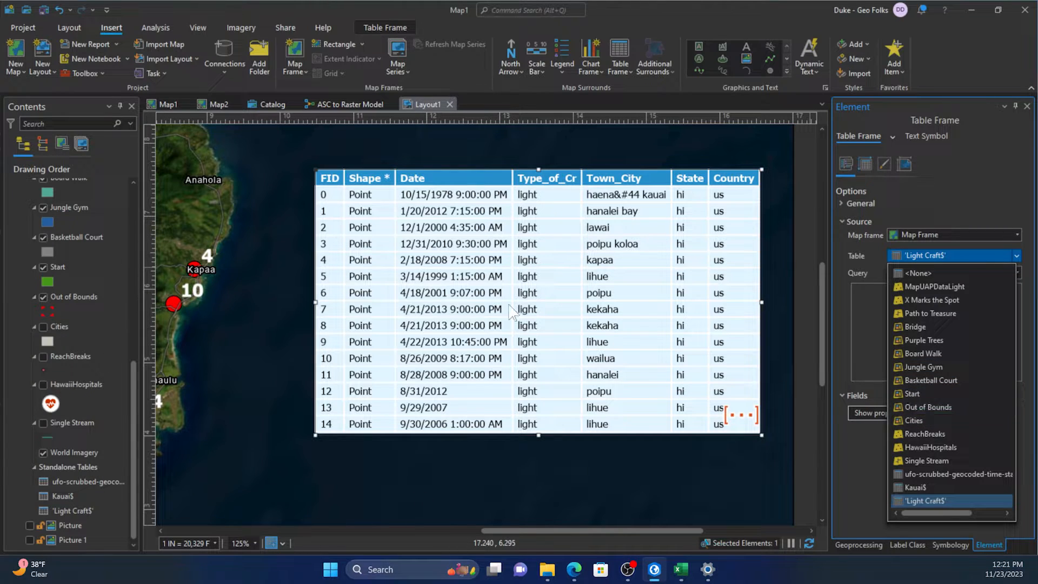
left_click(952, 255)
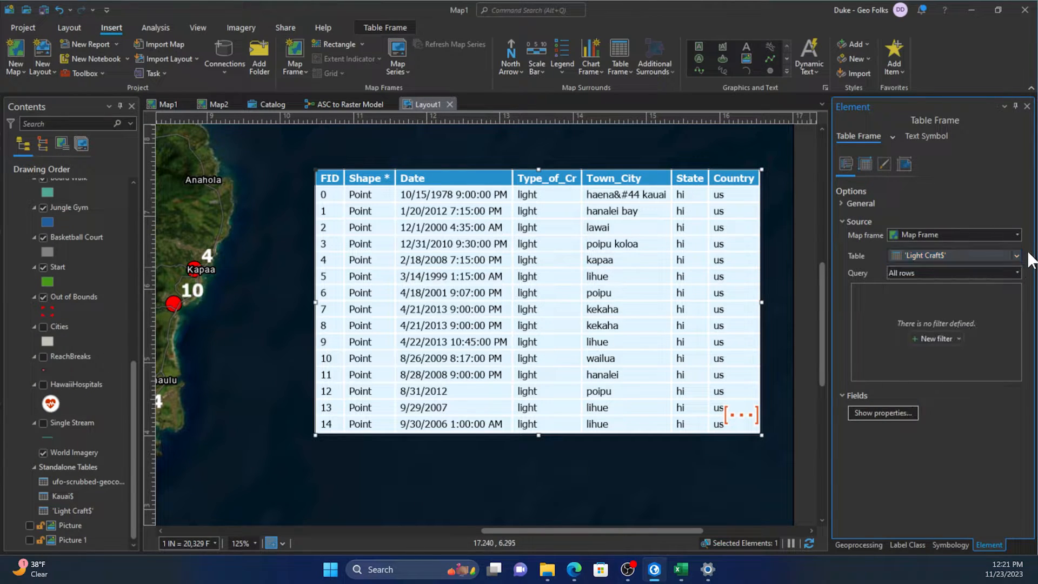
mouse_move(935, 338)
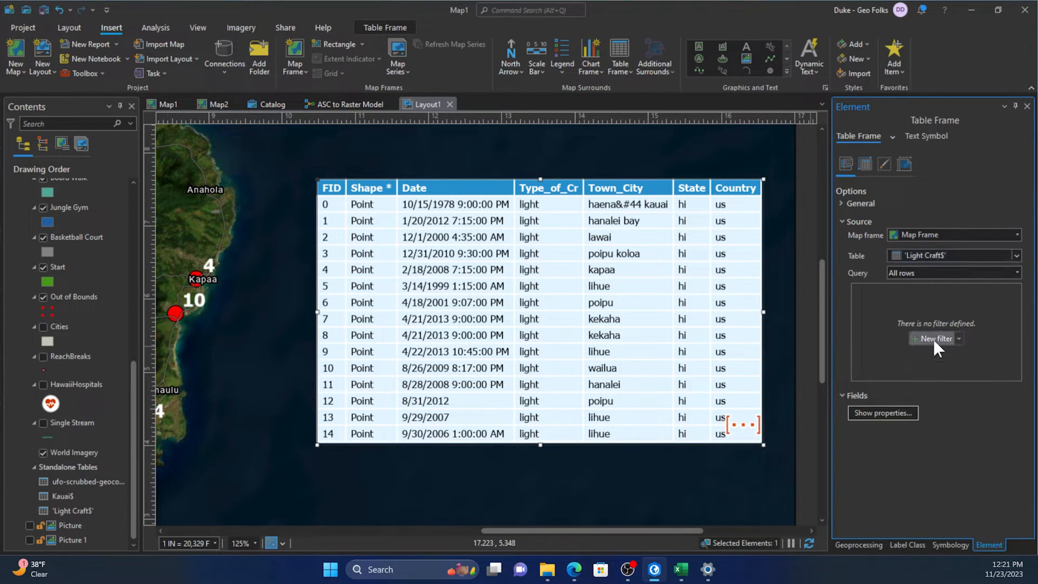
left_click(934, 338)
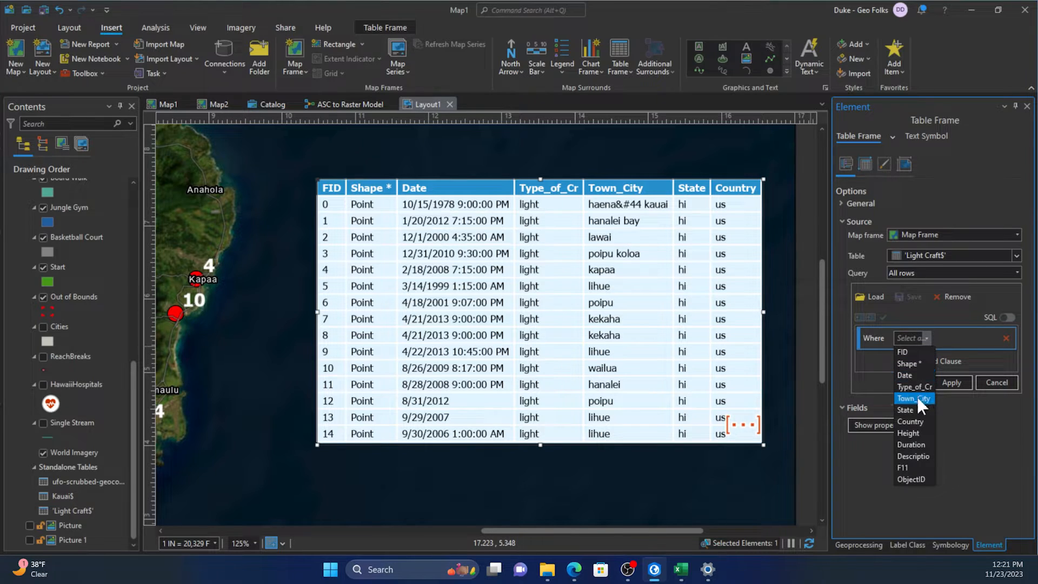
left_click(914, 397)
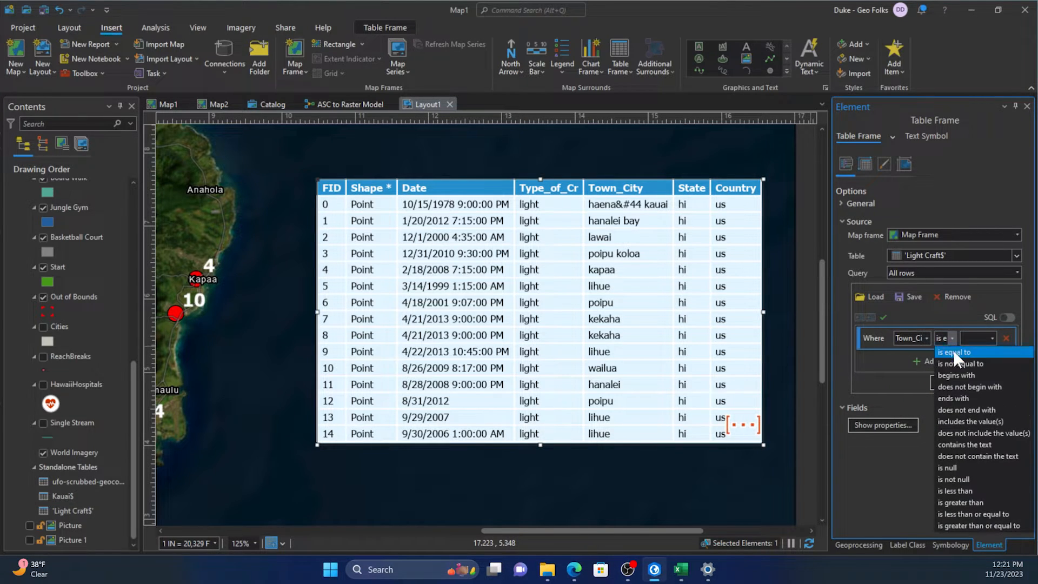
left_click(958, 351)
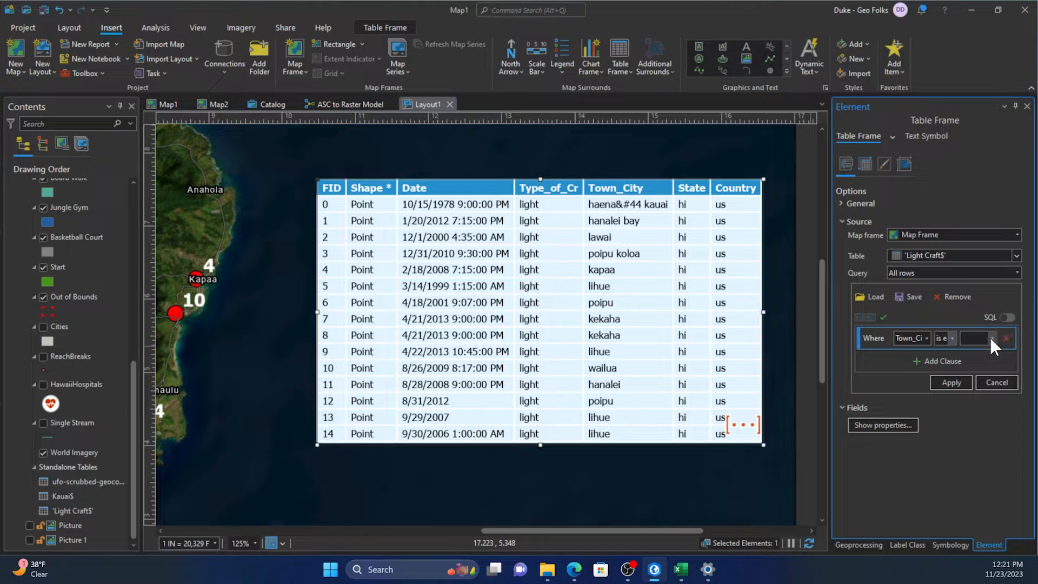
left_click(982, 338)
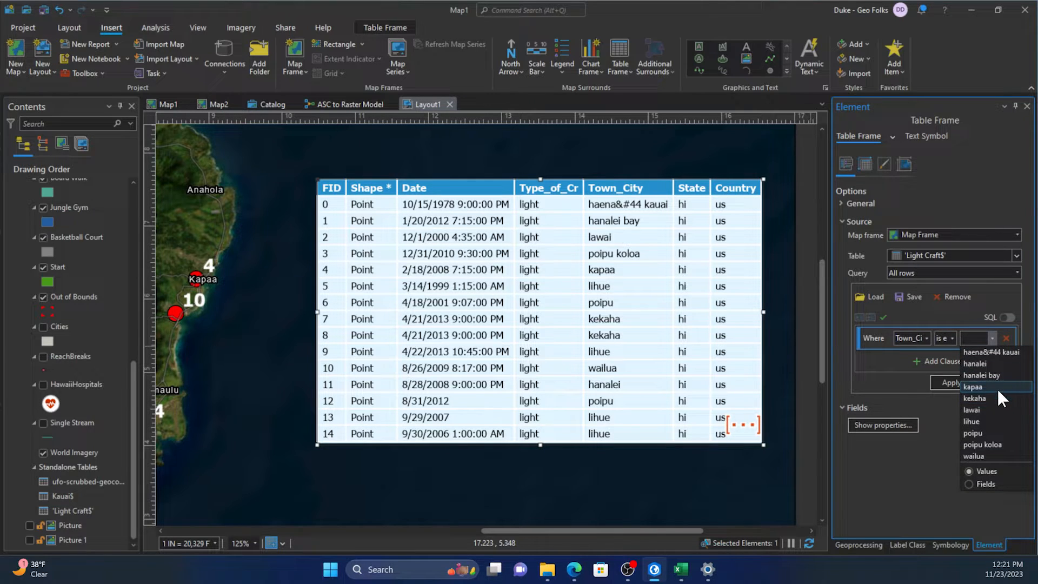
left_click(974, 397)
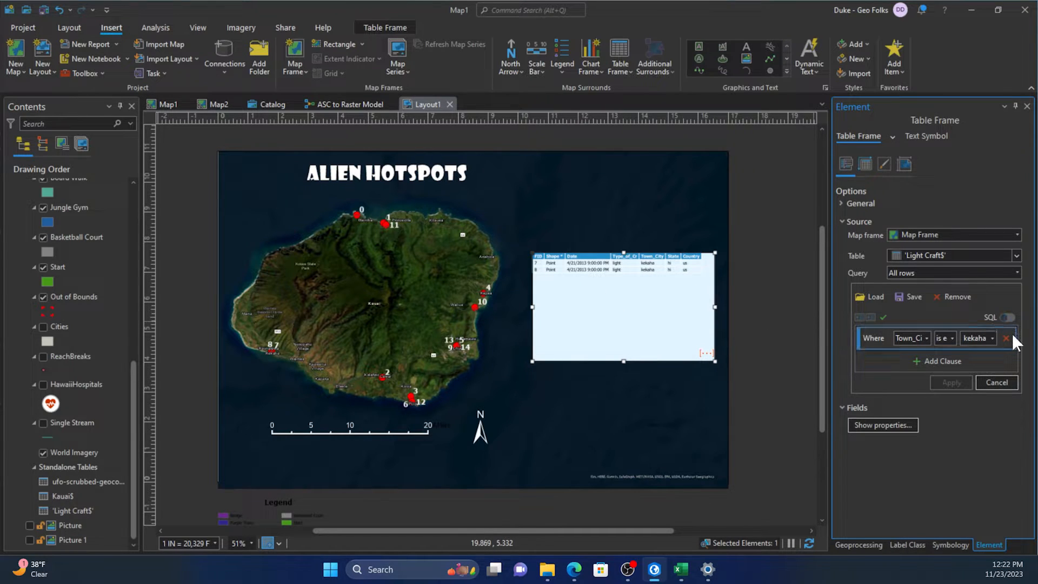
mouse_move(1006, 338)
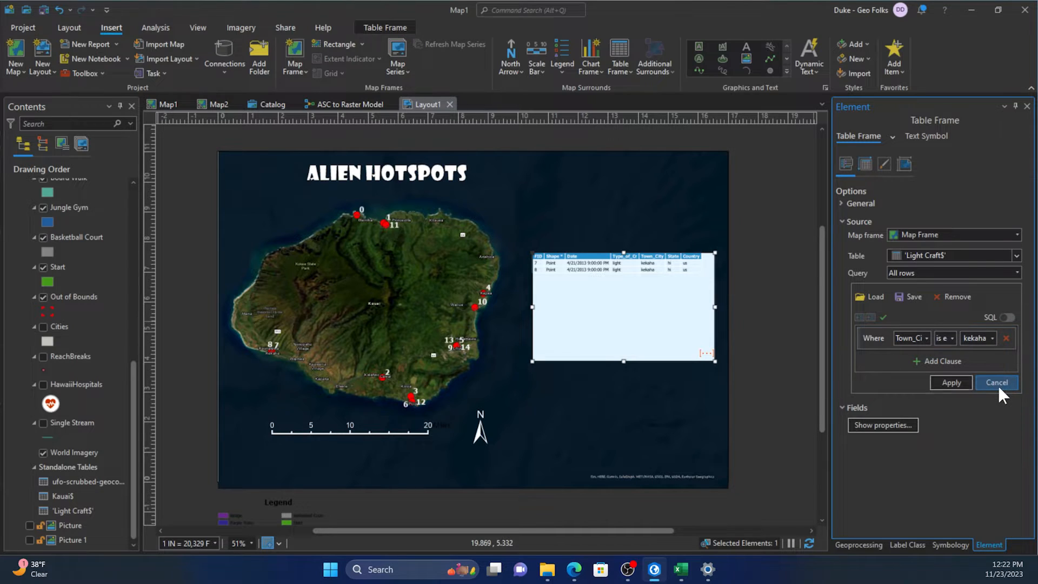
mouse_move(1006, 338)
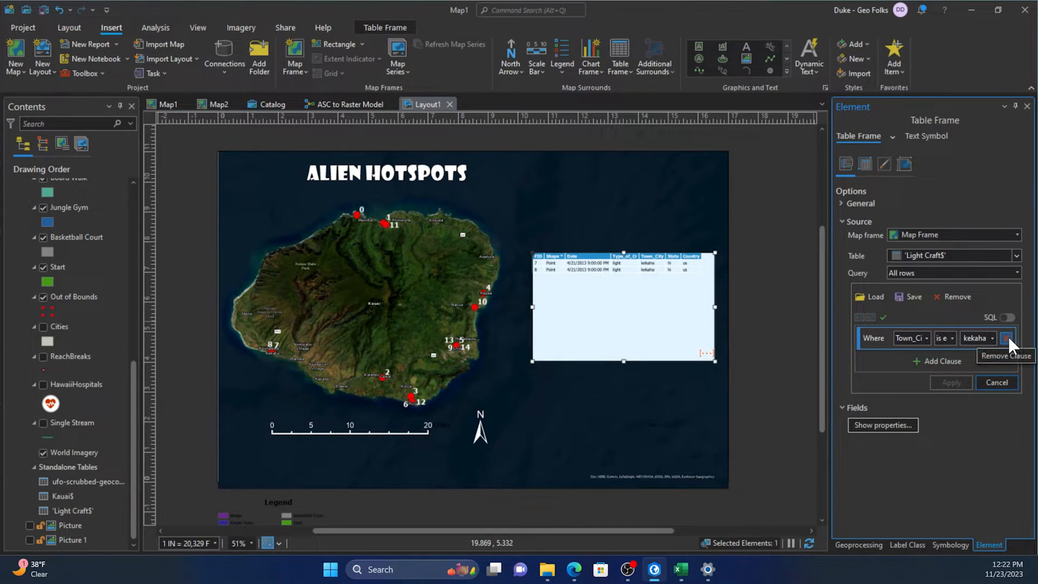
left_click(1009, 338)
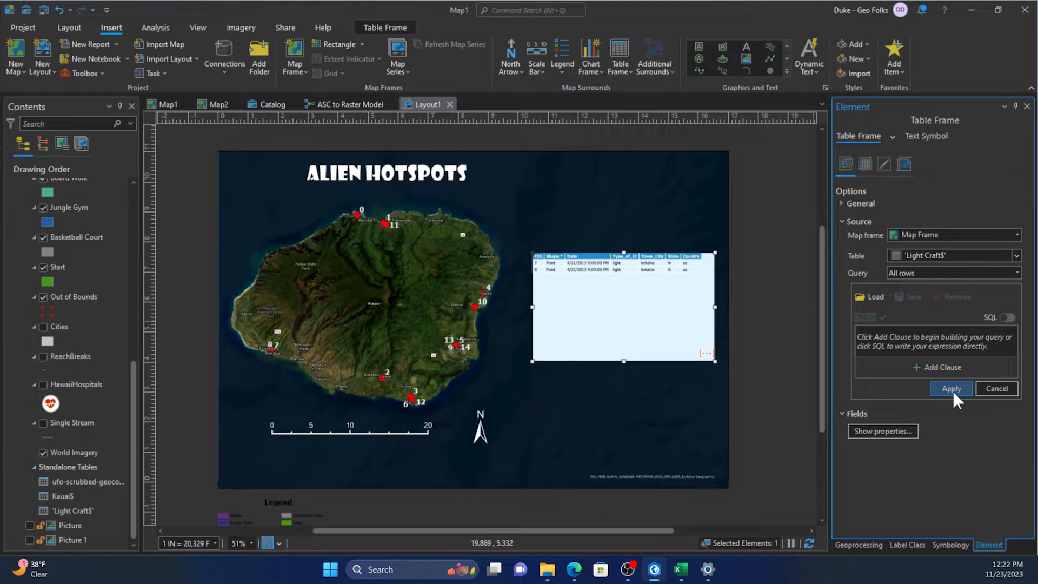
left_click(950, 389)
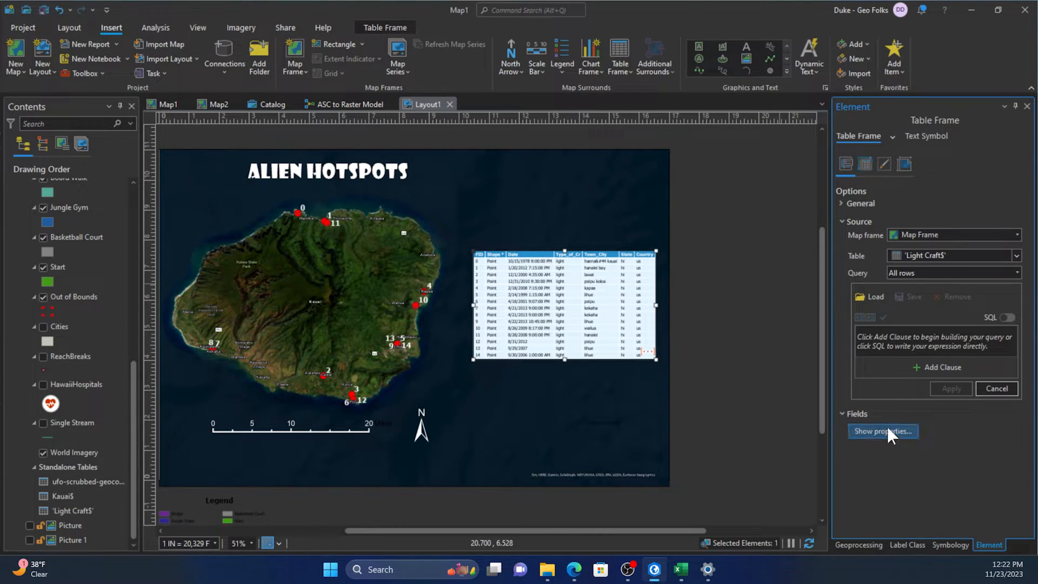
Try 0.6 in columns and larger heading text, revert them, and return to Table Frame options
left_click(883, 431)
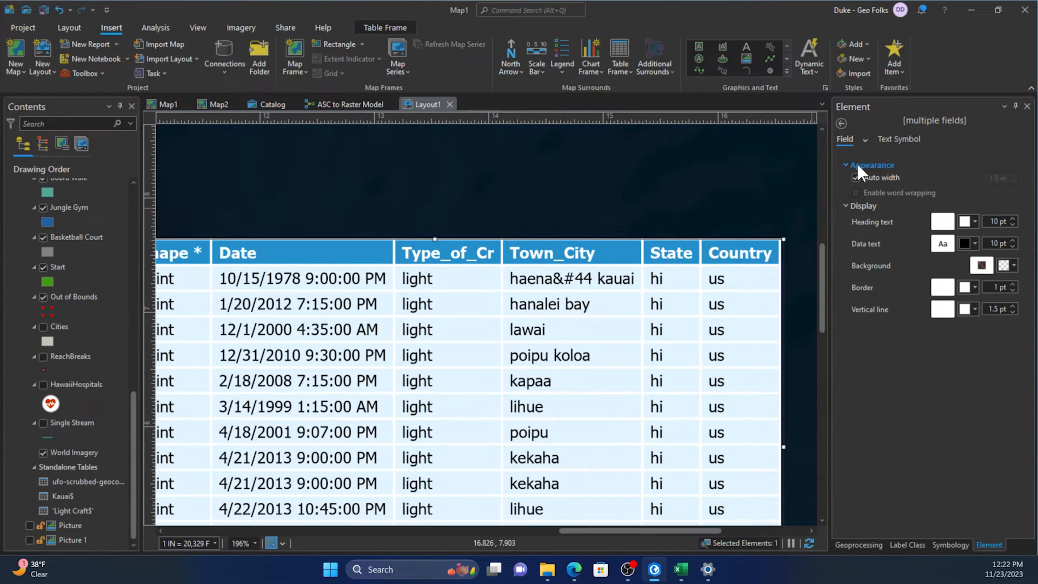
left_click(856, 177)
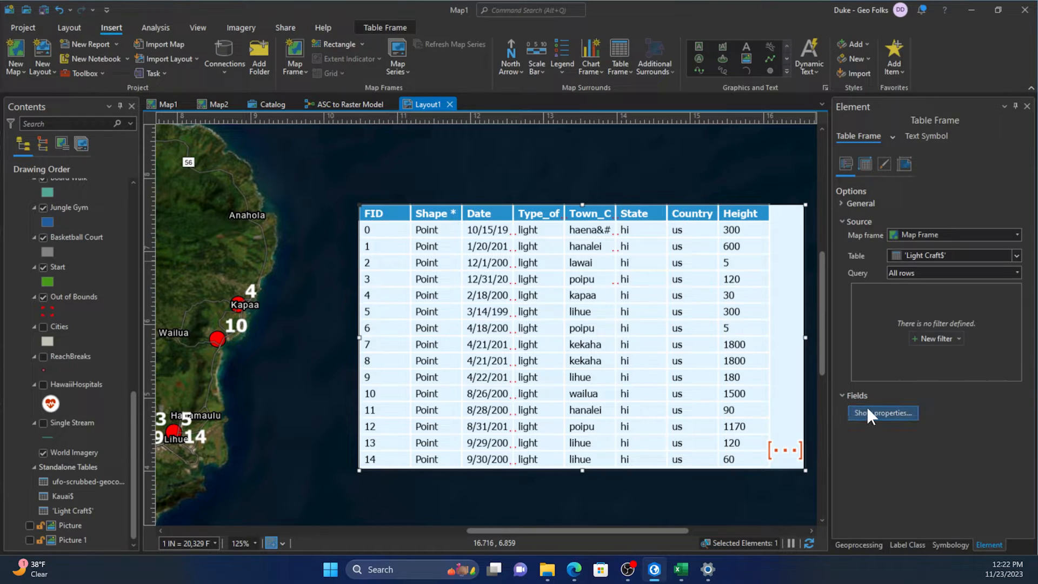
left_click(881, 412)
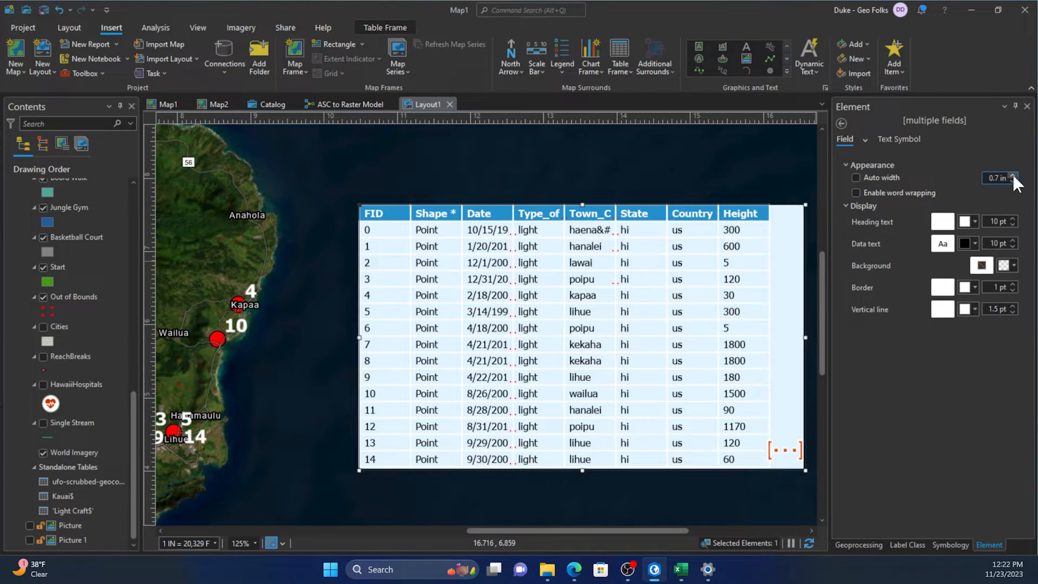
left_click(1012, 180)
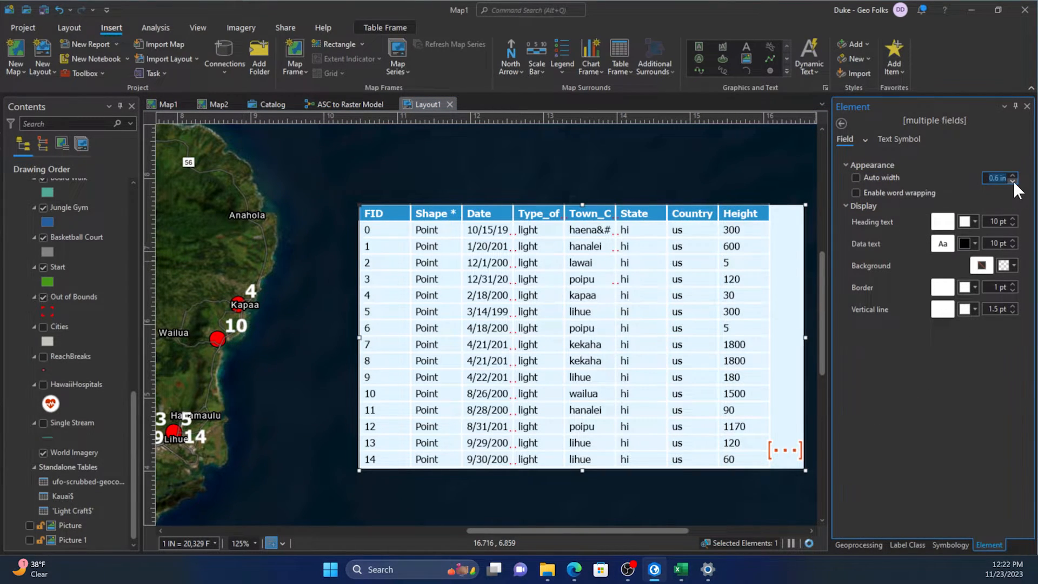
left_click(855, 177)
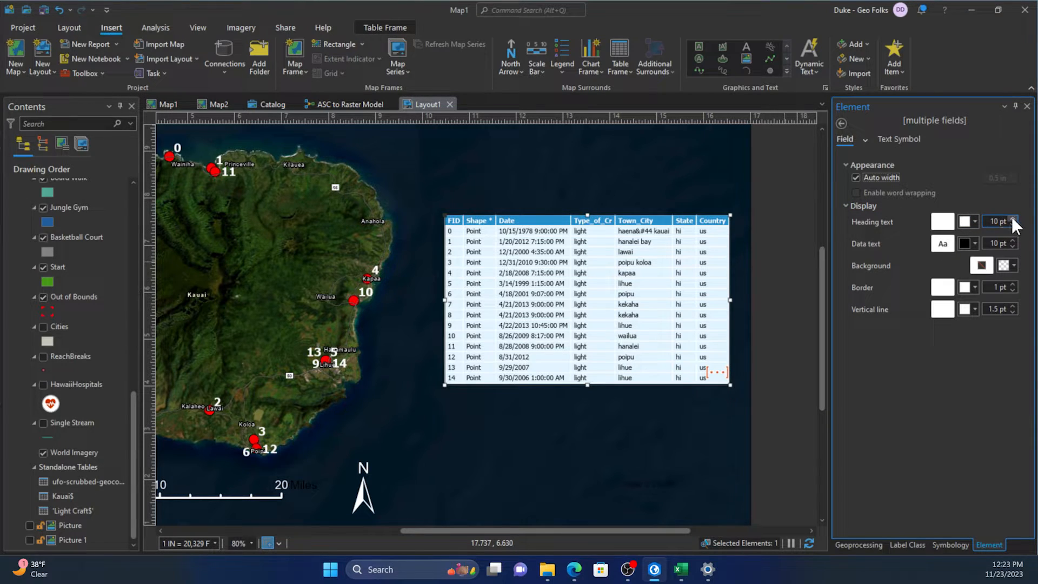
left_click(1011, 218)
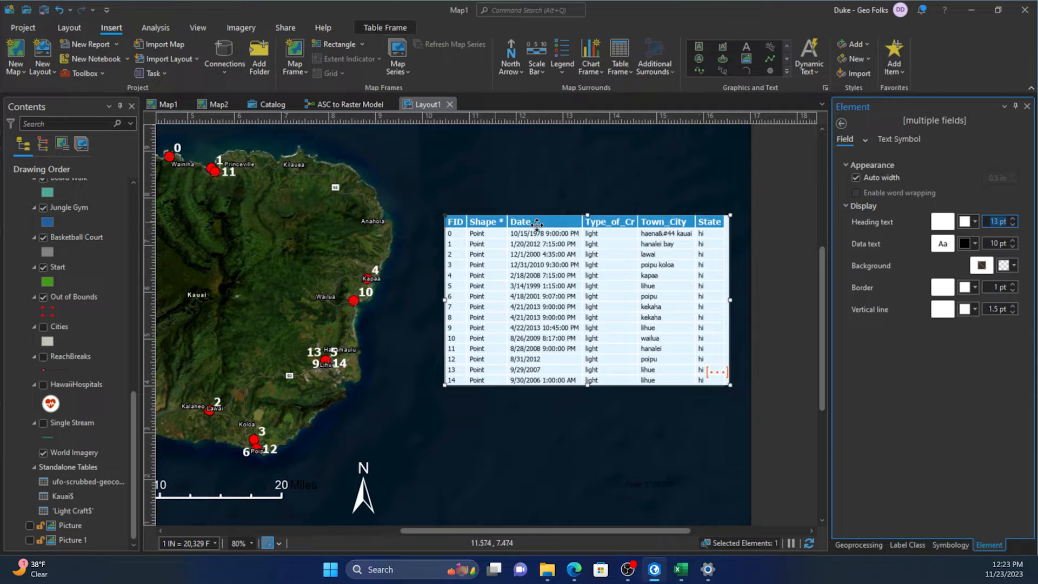
left_click(1009, 223)
type("10")
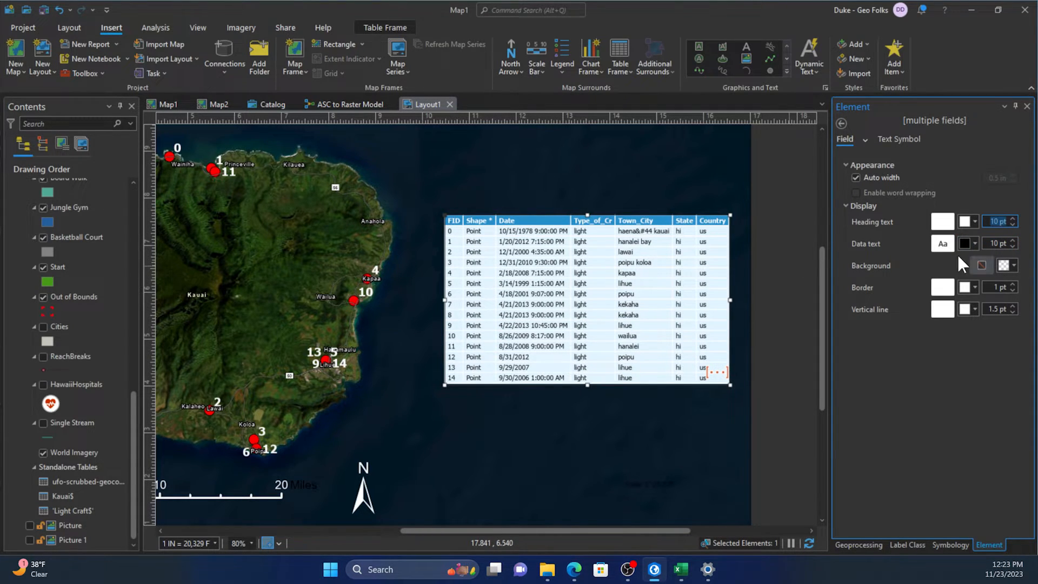
left_click(1012, 240)
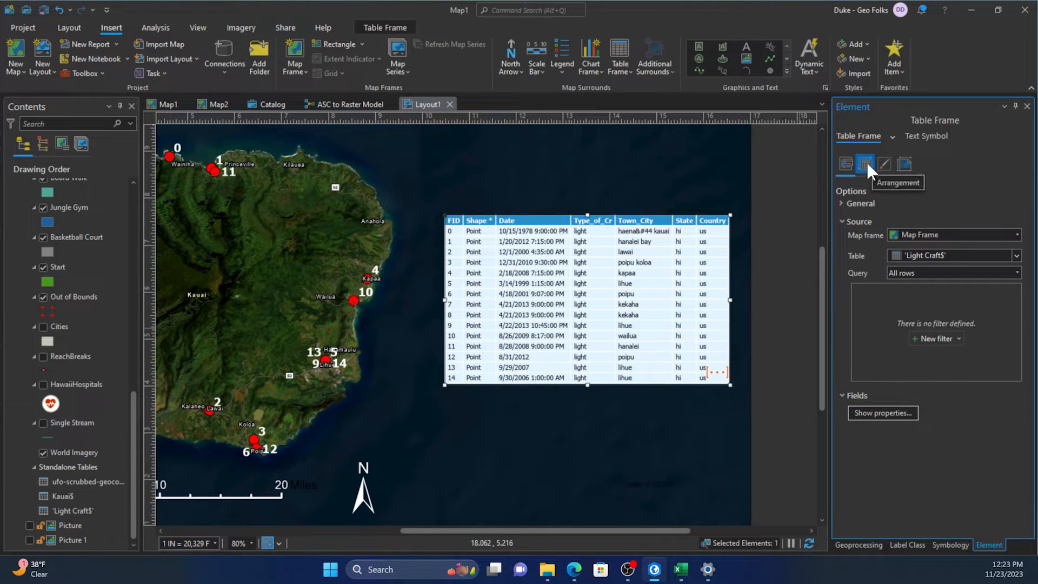
Keep the column-and-font fitting strategy at 10-pt minimum and sort rows by Date ascending
left_click(865, 164)
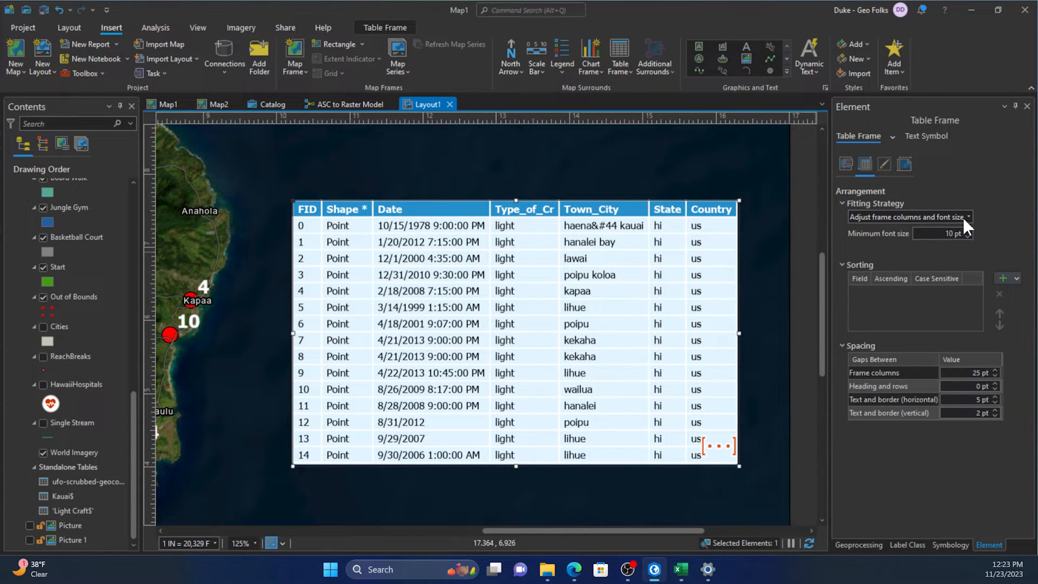
left_click(908, 216)
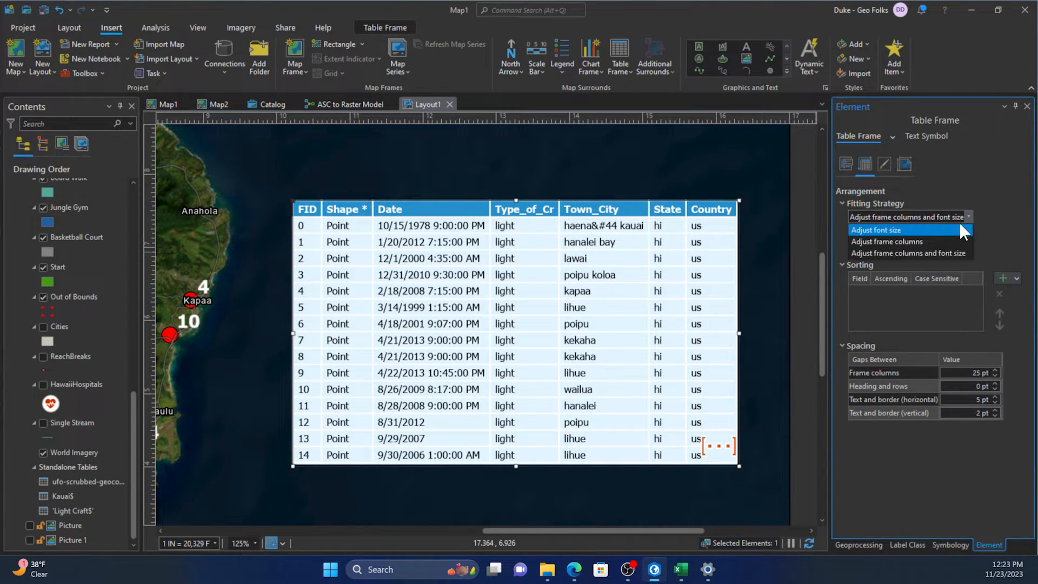
left_click(877, 230)
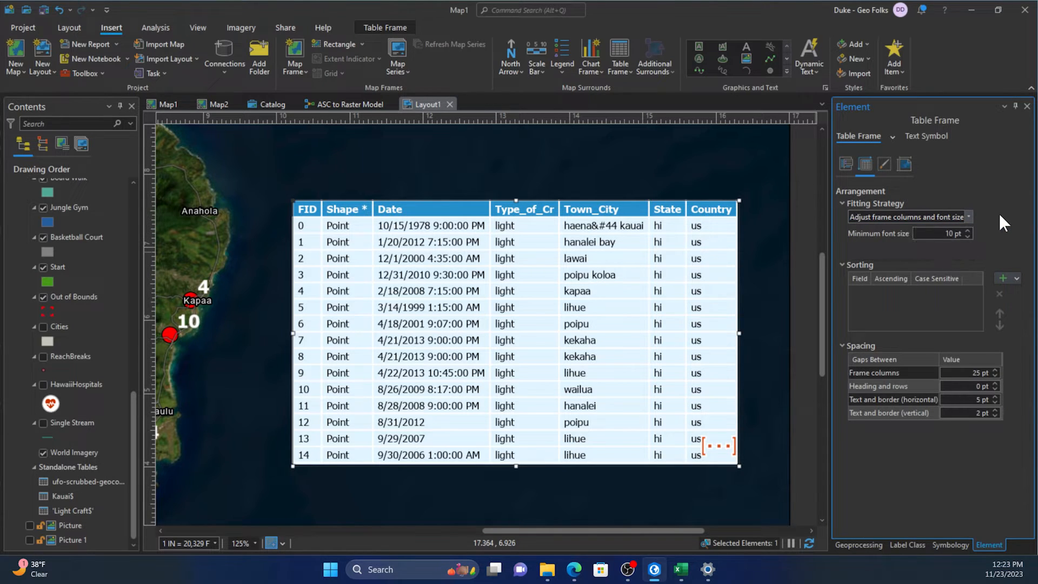
mouse_move(979, 248)
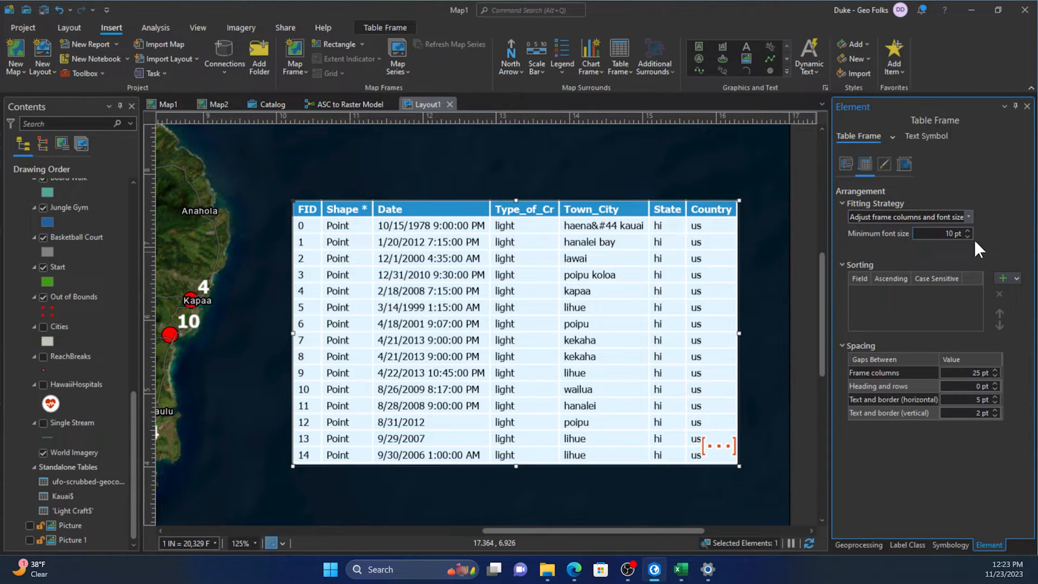
mouse_move(988, 297)
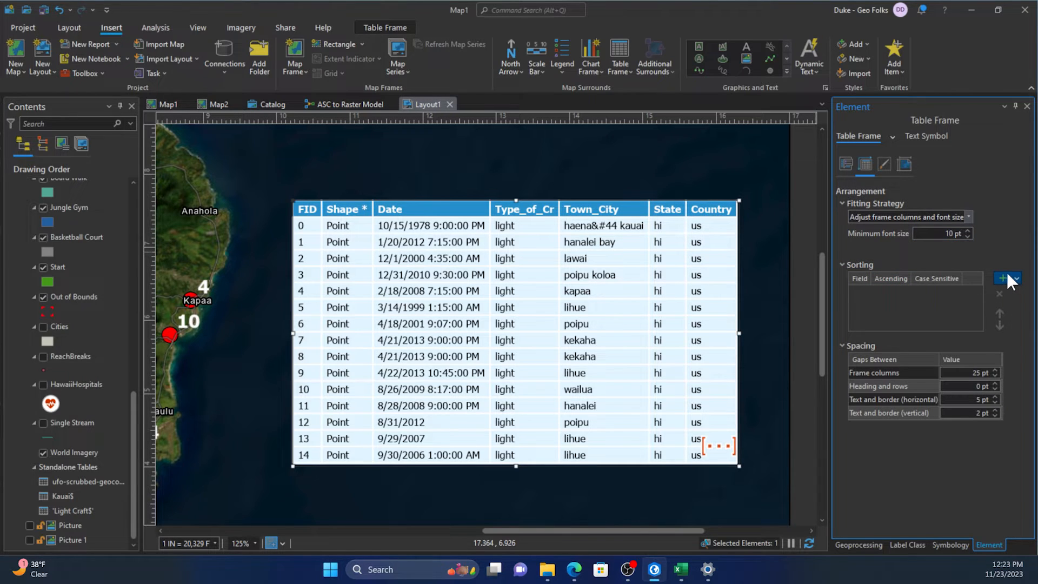
left_click(1000, 278)
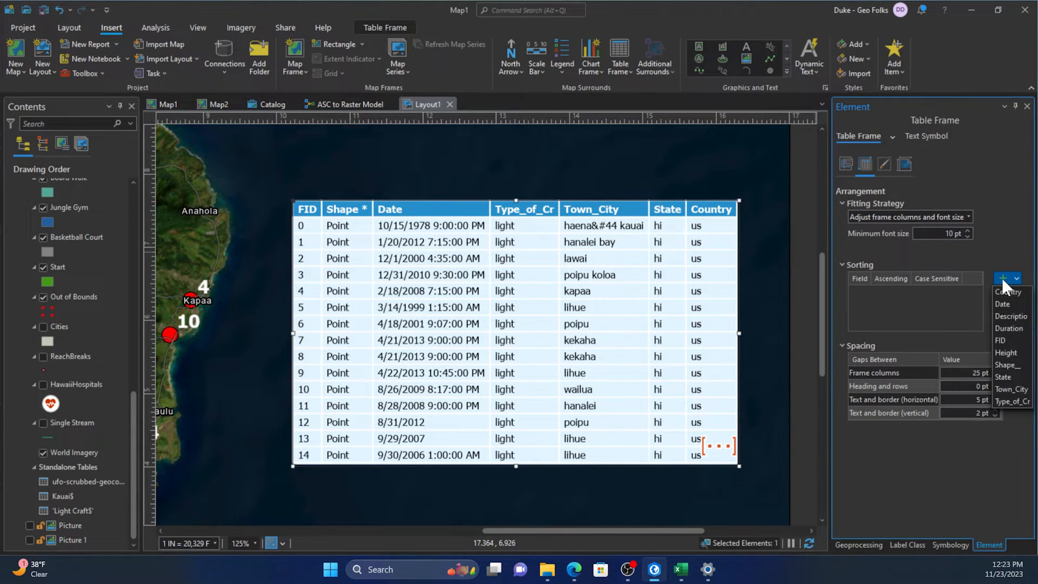
left_click(1002, 304)
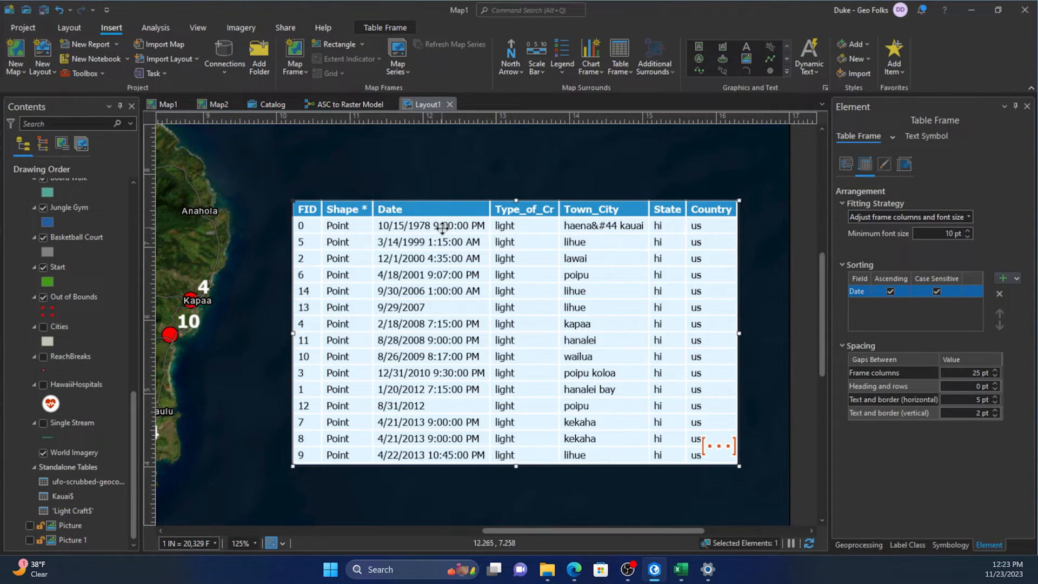
mouse_move(905, 507)
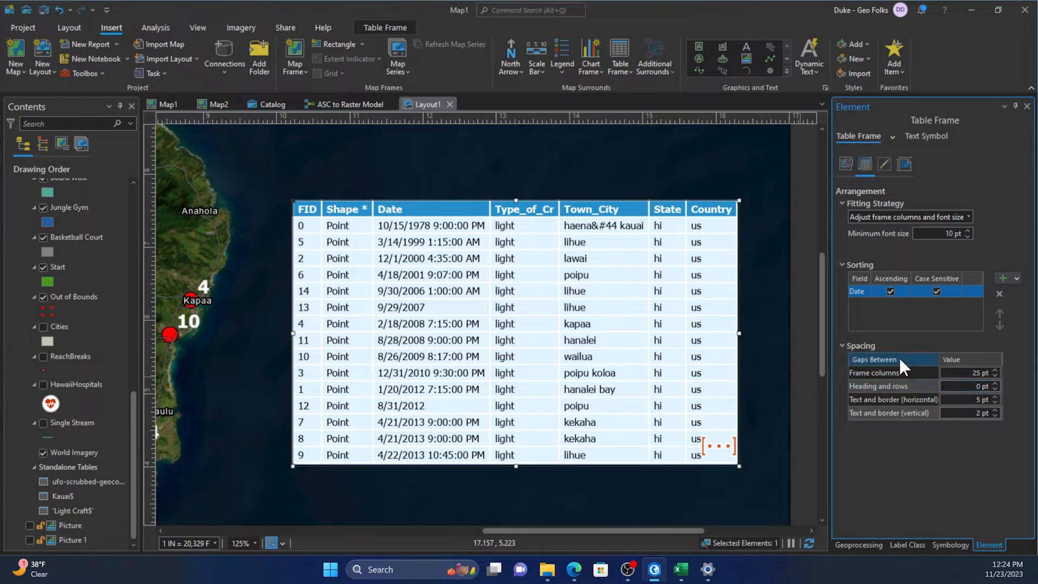
left_click(972, 412)
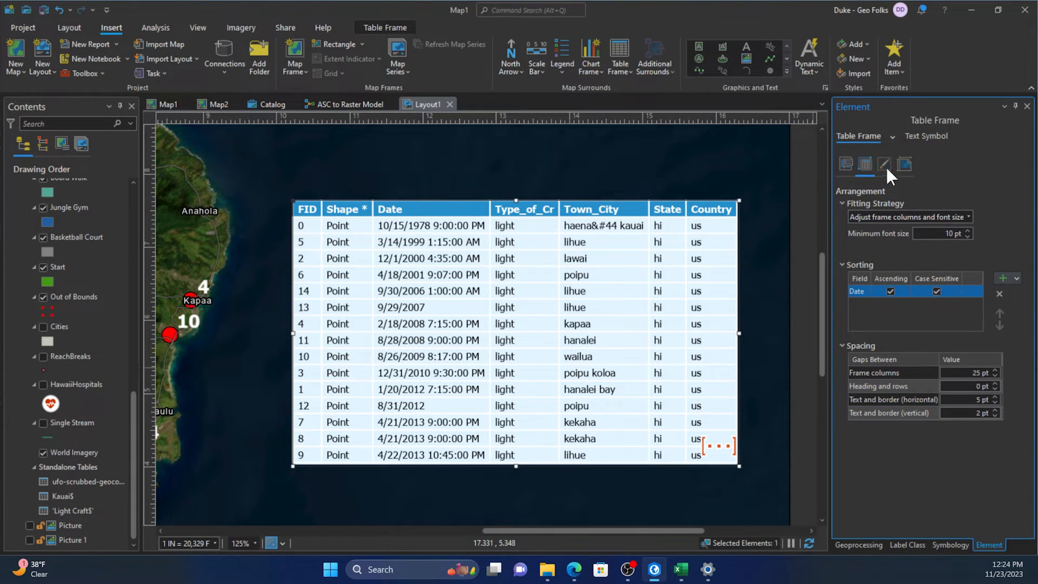
Scroll through the table frame's Display settings listing 10-pt heading and row text
left_click(885, 165)
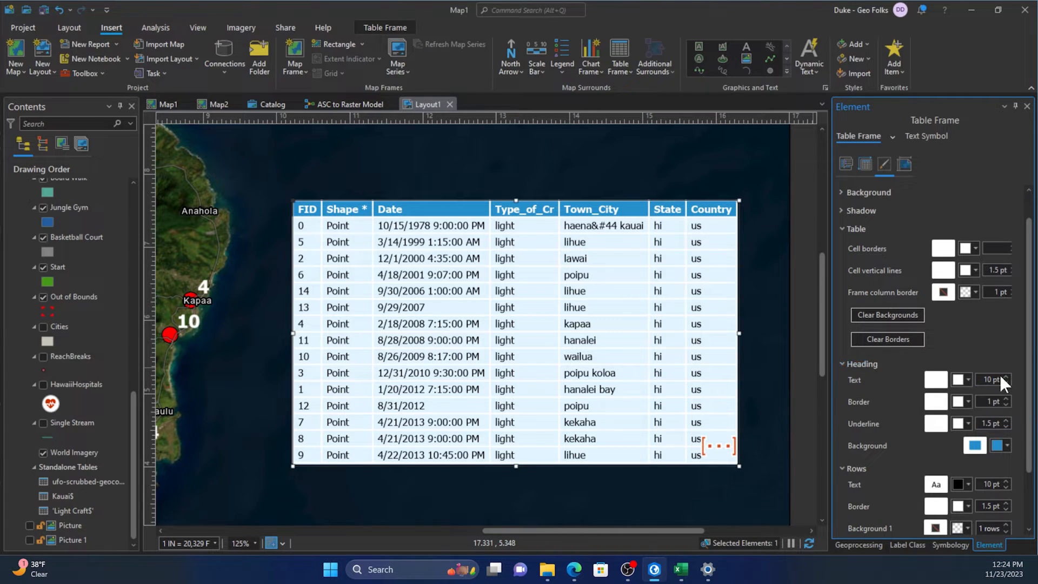
scroll("down", 3)
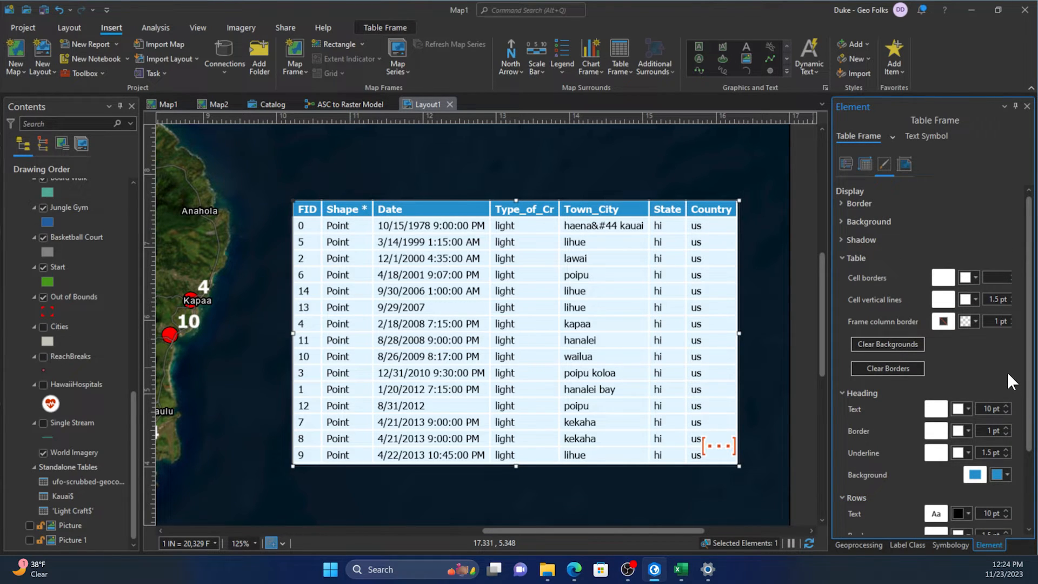
mouse_move(916, 242)
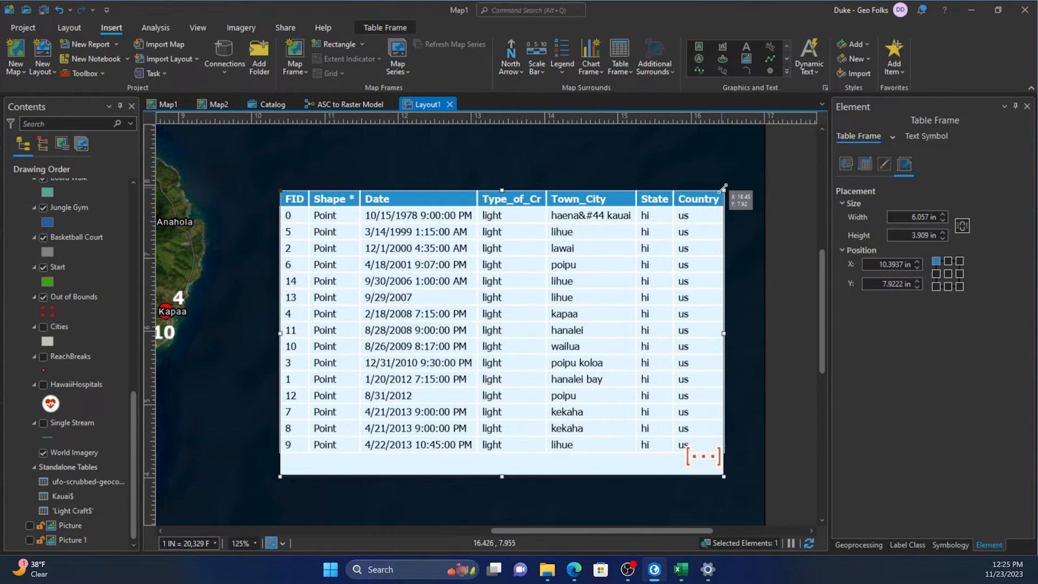
Review the Table, Heading and Rows styling, with 10-pt heading text, on the Display tab
left_click(883, 164)
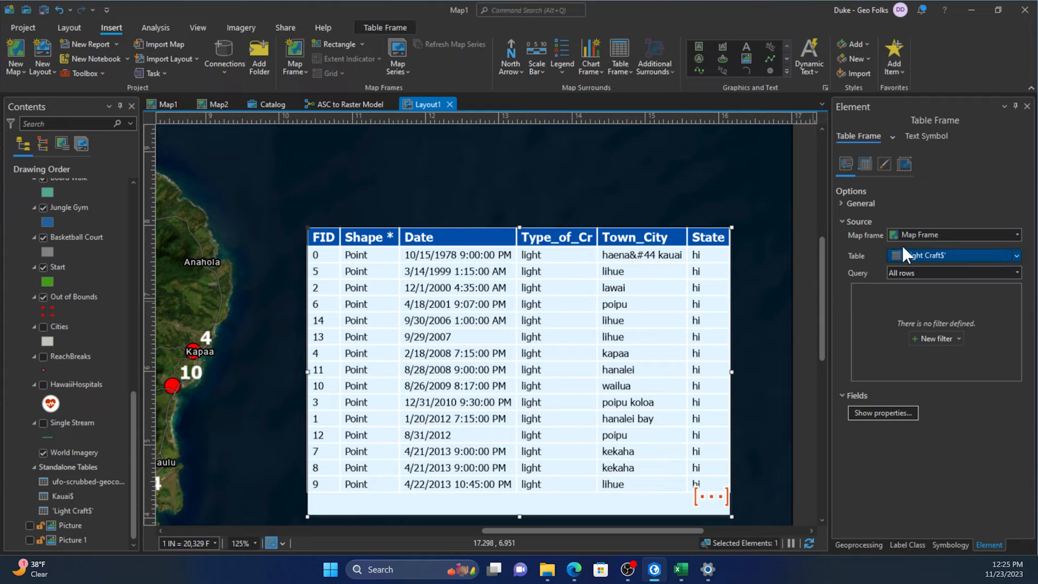
left_click(883, 163)
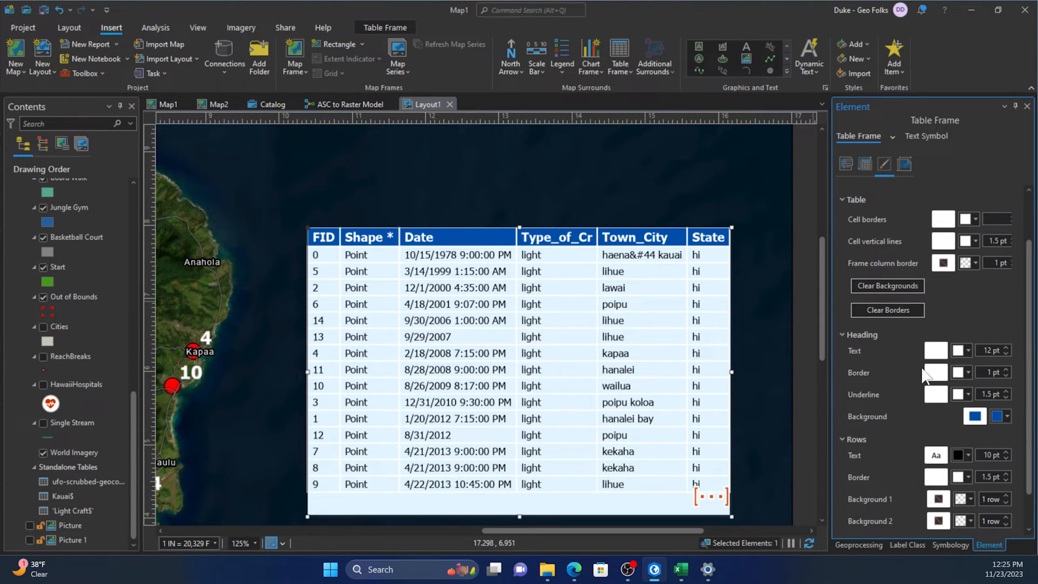
mouse_move(1010, 431)
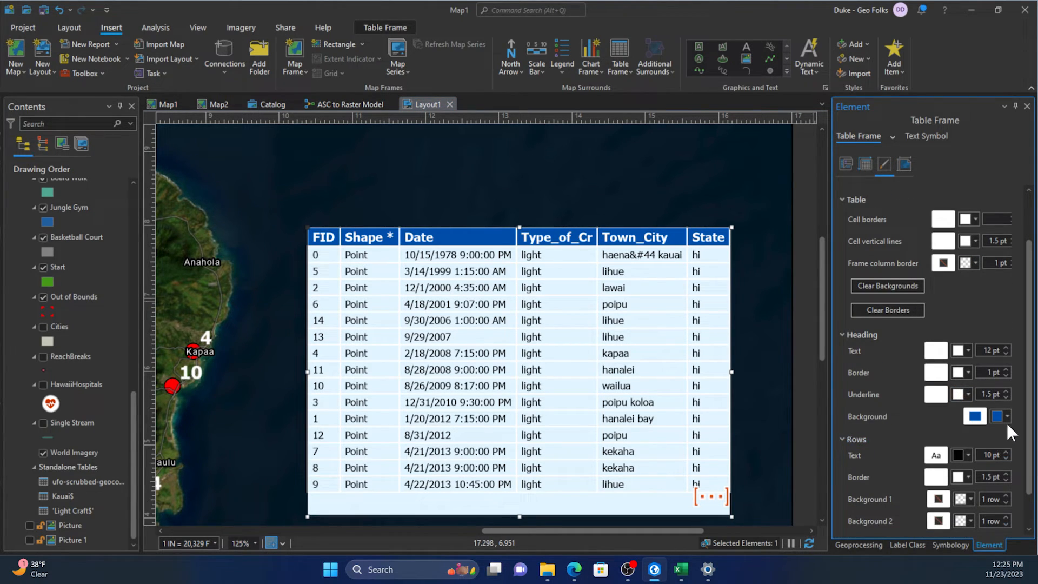
mouse_move(993, 394)
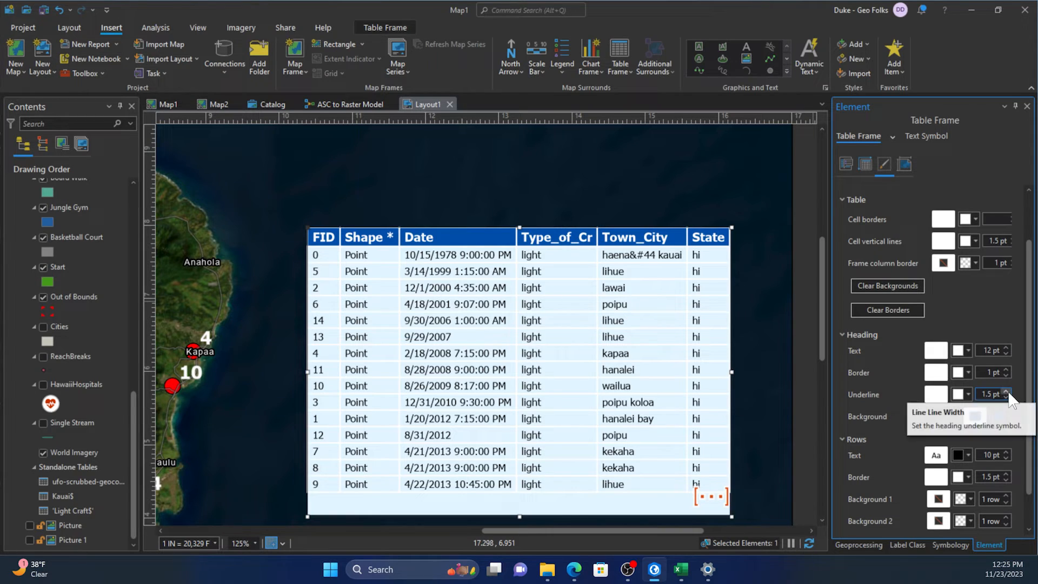
left_click(1006, 394)
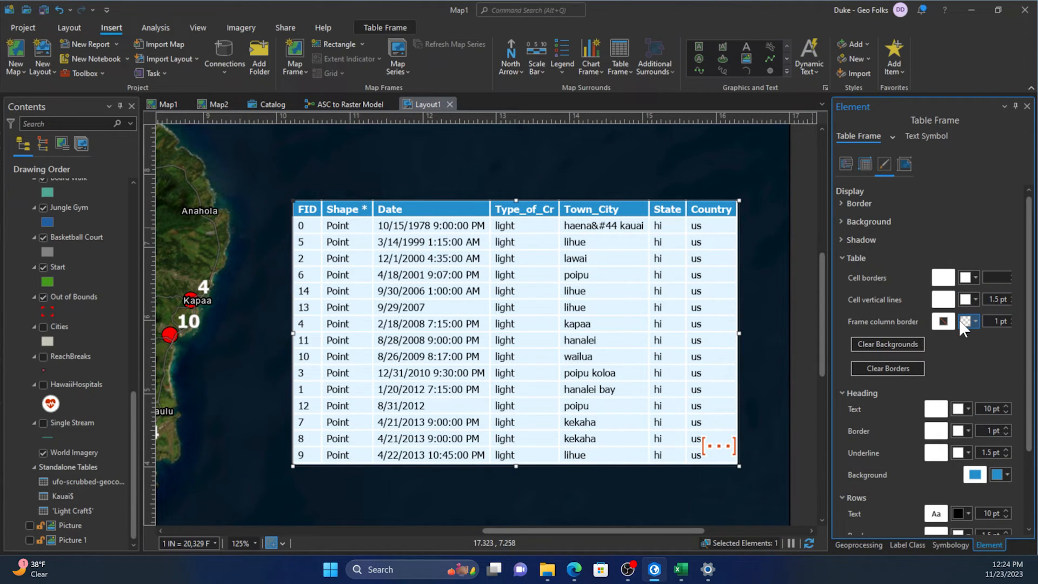
left_click(903, 163)
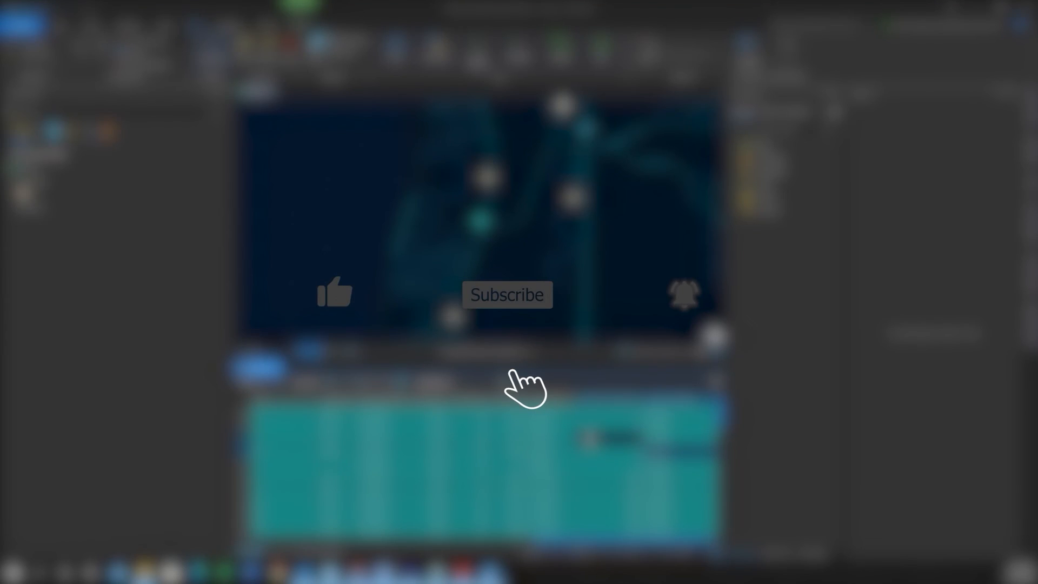
left_click(507, 294)
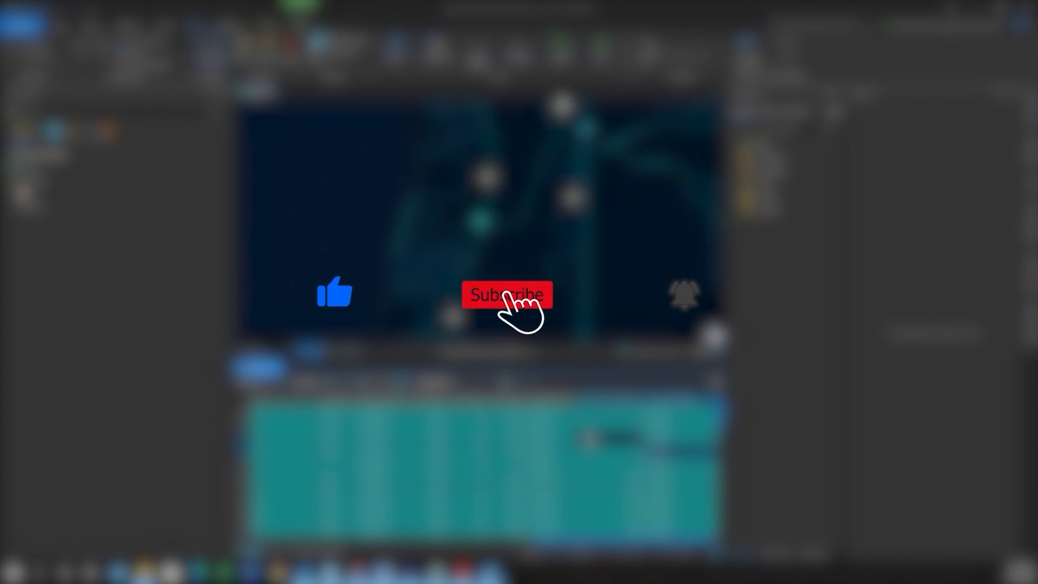